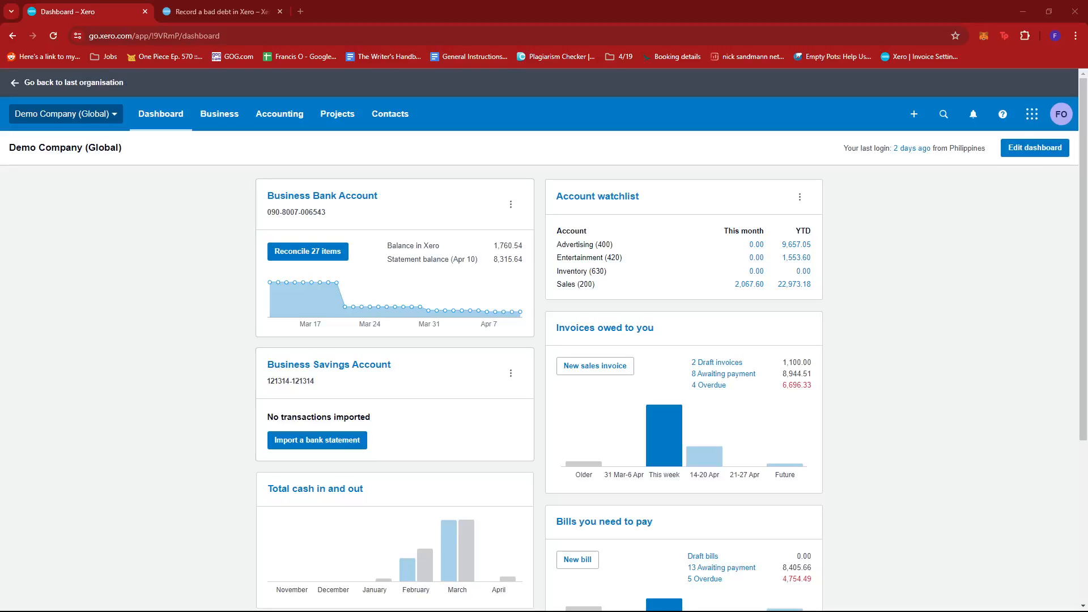
{"action": "mouse_move", "coordinate": [1024, 278]}
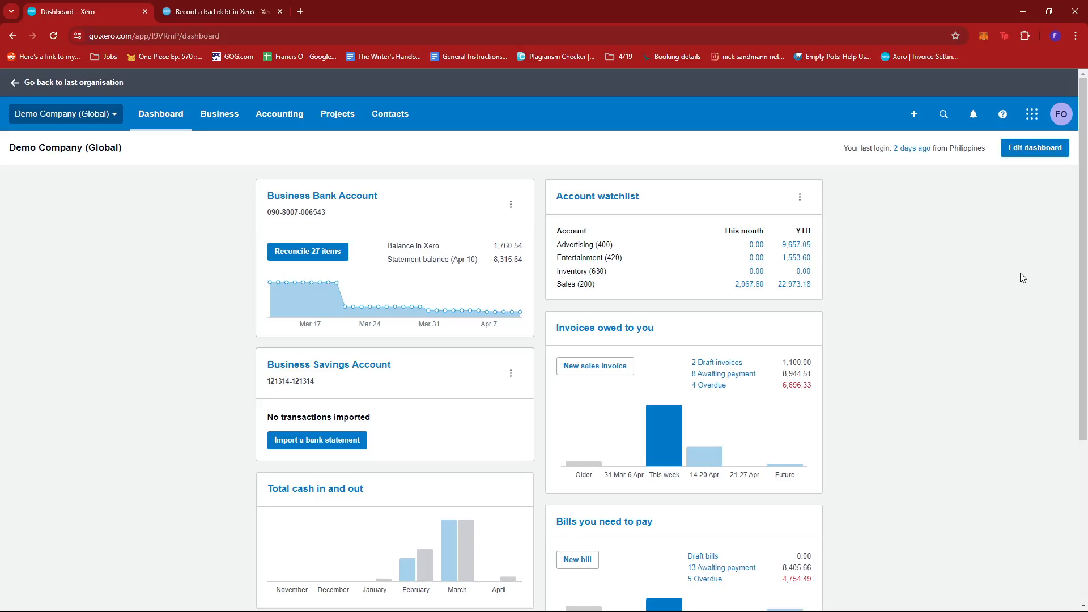
{"action": "mouse_move", "coordinate": [279, 114]}
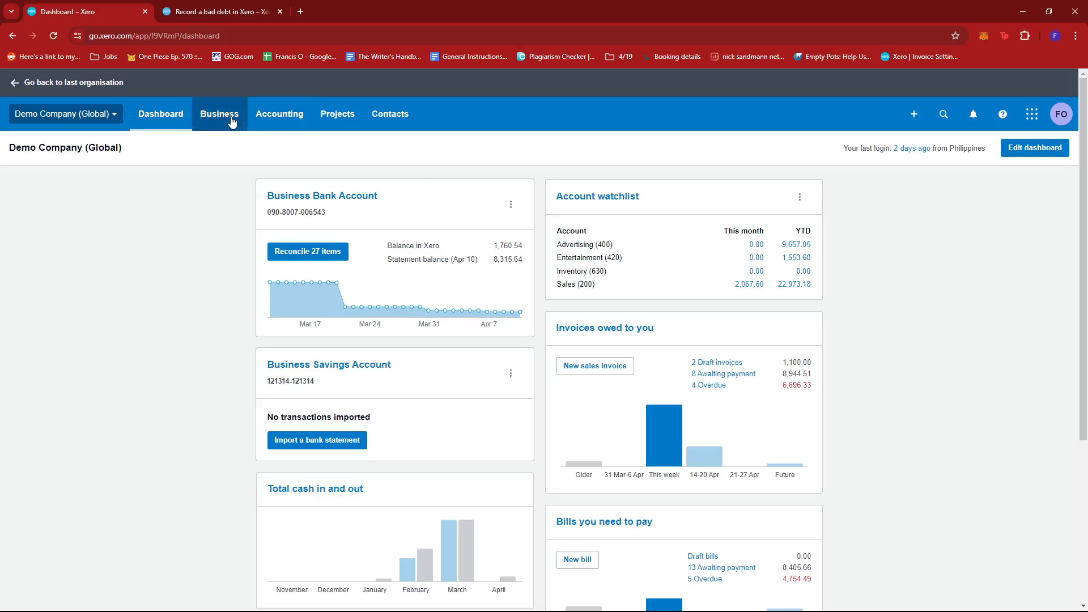
Open Invoices from the Business menu
{"action": "left_click", "coordinate": [219, 114]}
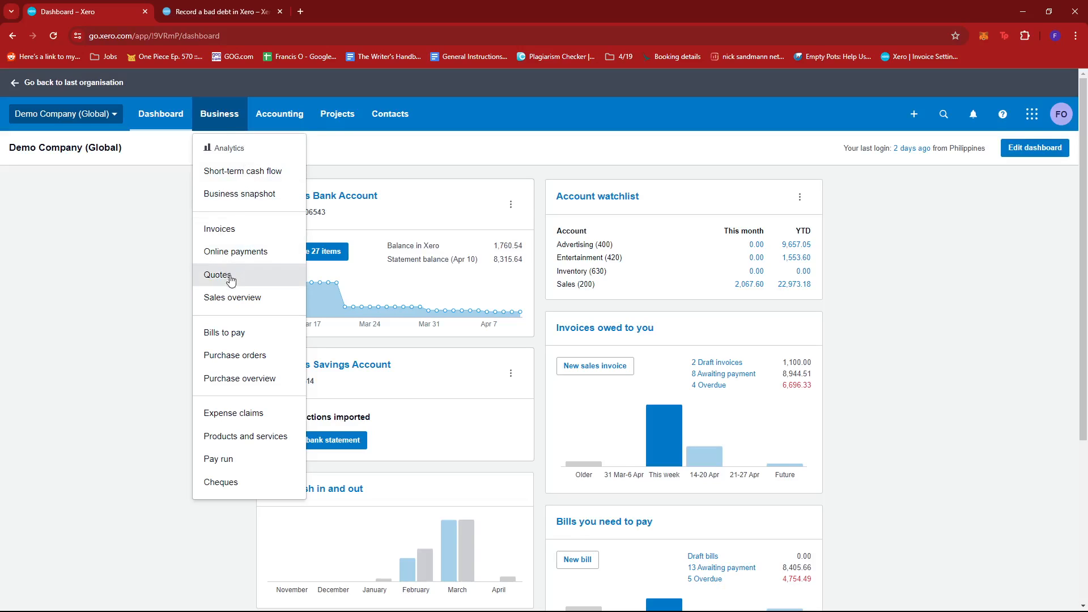
{"action": "mouse_move", "coordinate": [237, 231]}
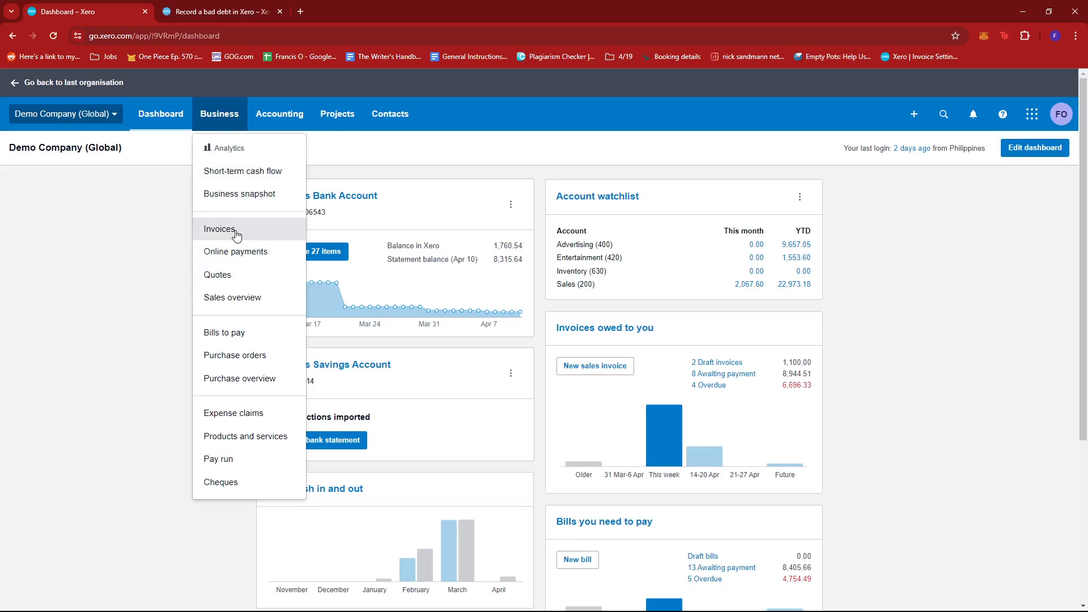
{"action": "left_click", "coordinate": [220, 229]}
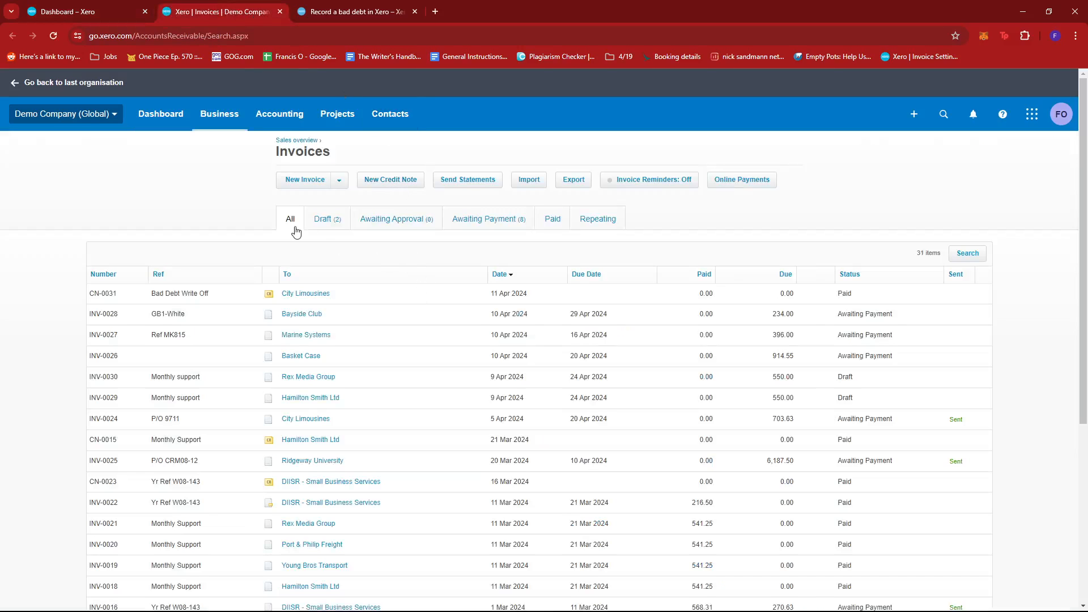
{"action": "mouse_move", "coordinate": [472, 224]}
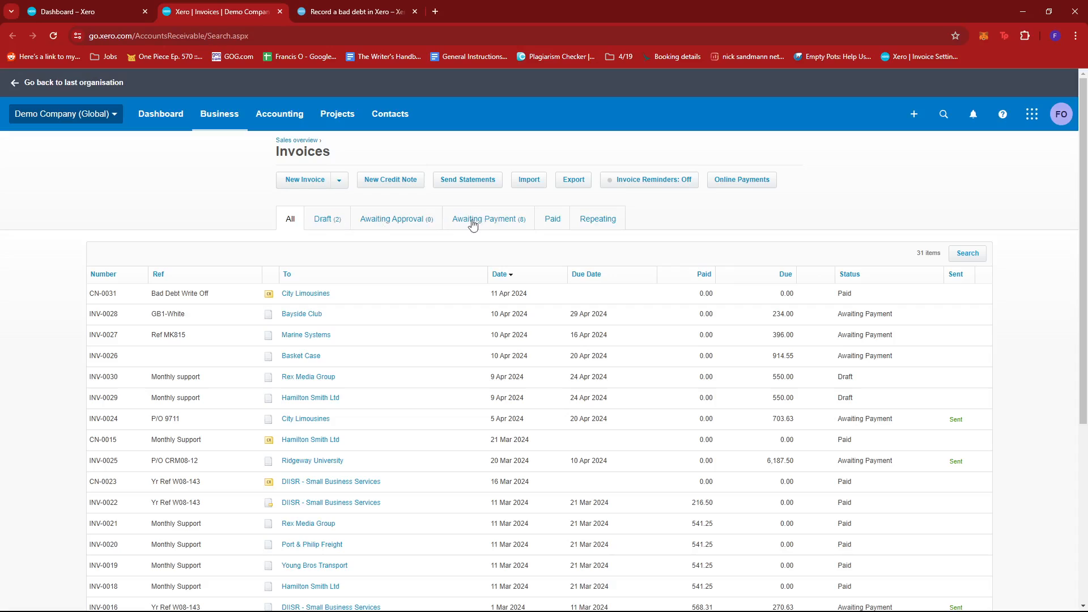
{"action": "mouse_move", "coordinate": [495, 226]}
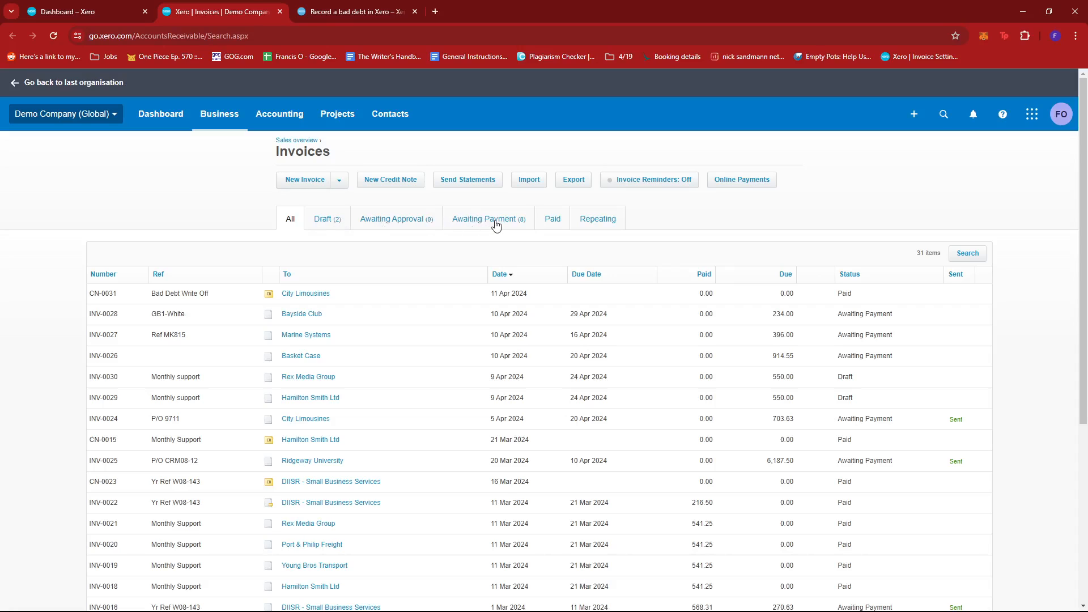
Filter the invoice list to the 8 invoices awaiting payment
{"action": "left_click", "coordinate": [489, 219]}
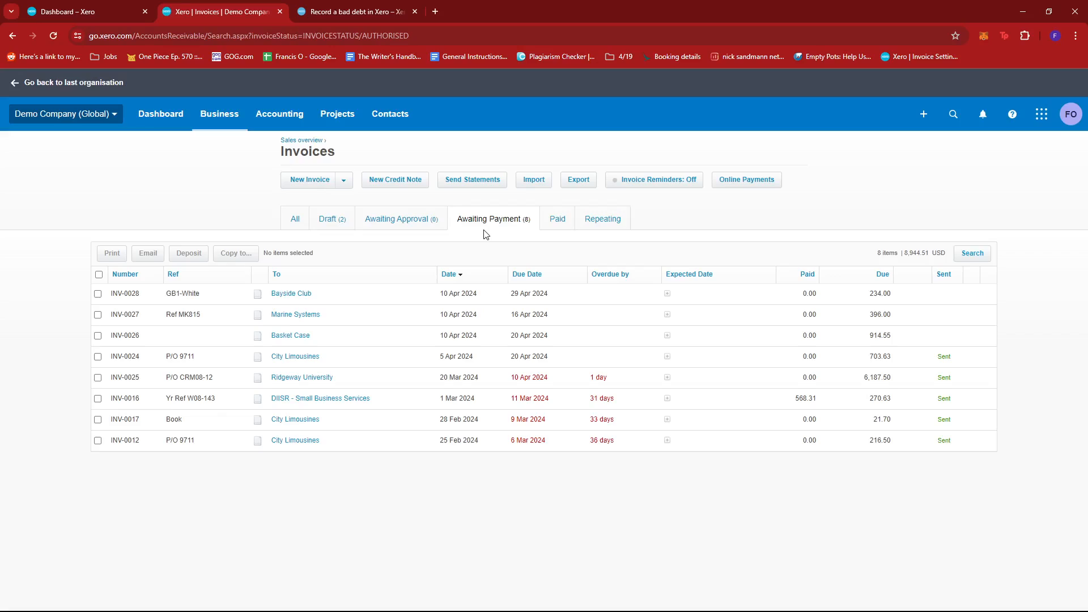
{"action": "mouse_move", "coordinate": [541, 309]}
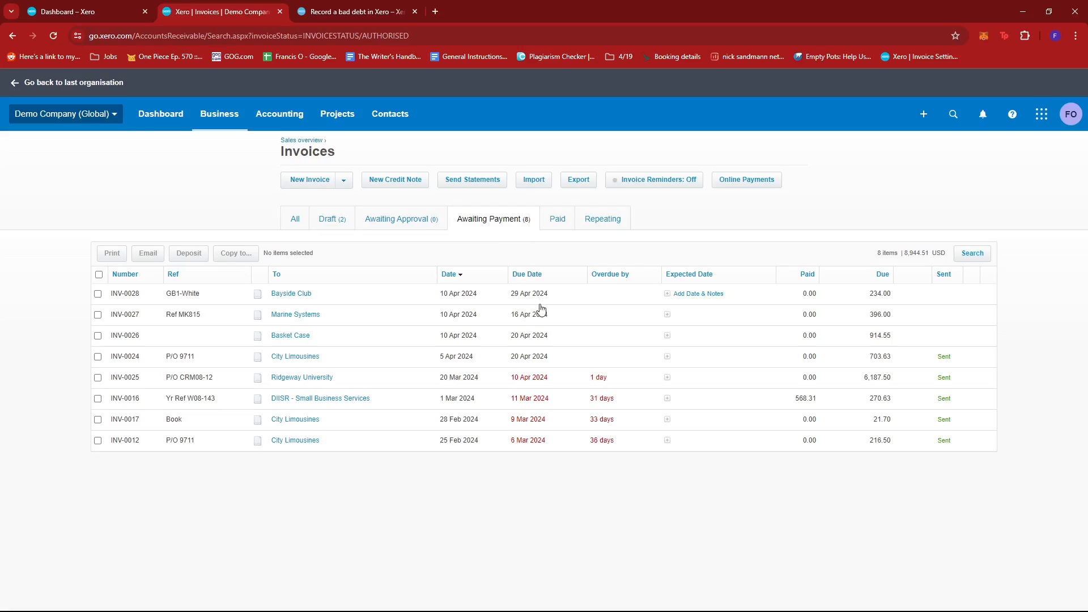
{"action": "mouse_move", "coordinate": [216, 313]}
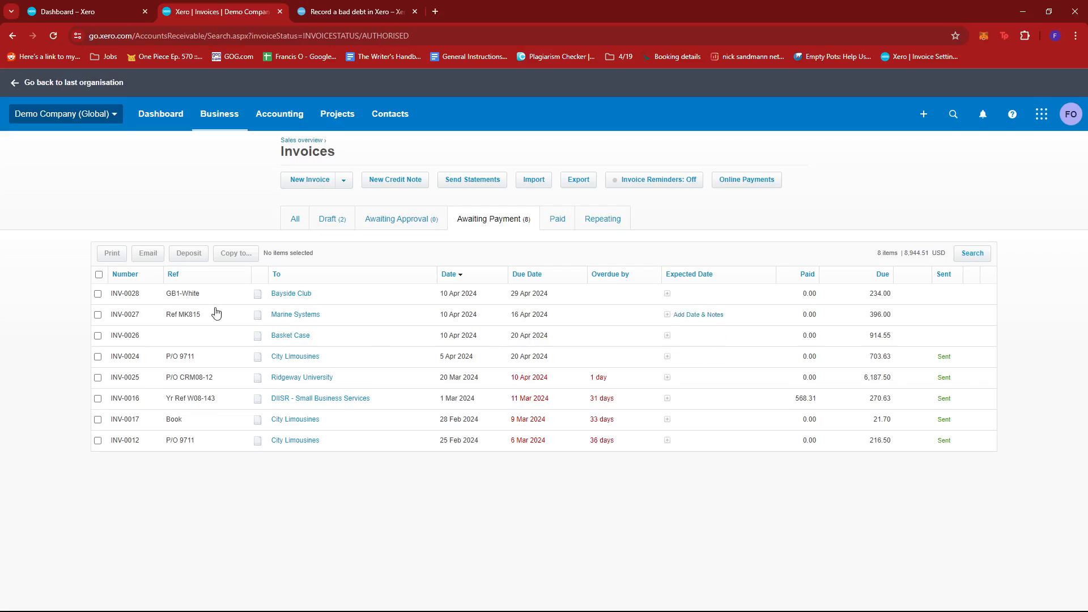
{"action": "mouse_move", "coordinate": [366, 355]}
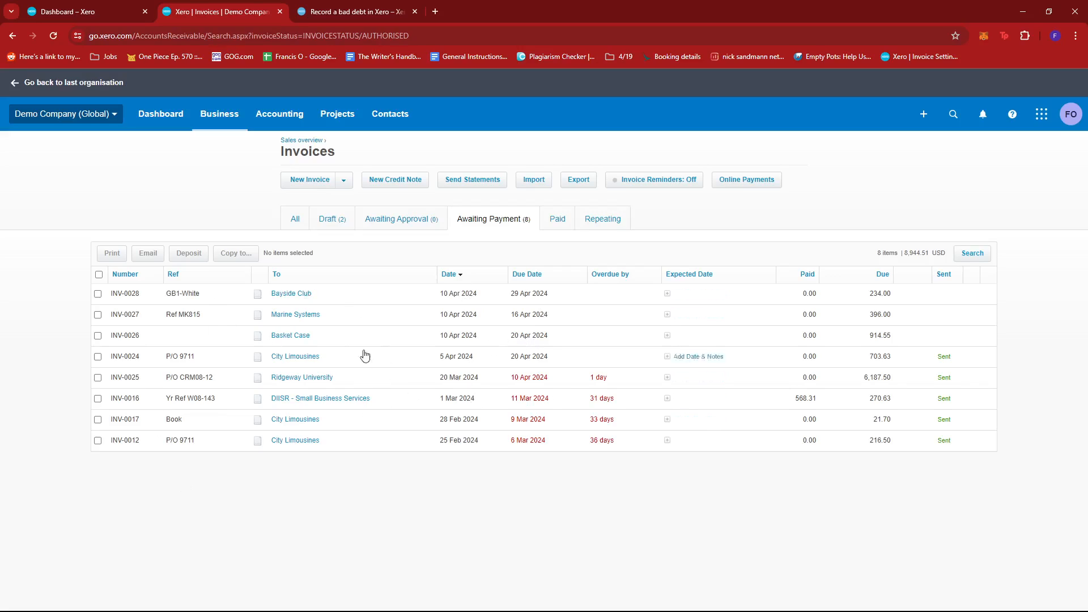
{"action": "mouse_move", "coordinate": [491, 313]}
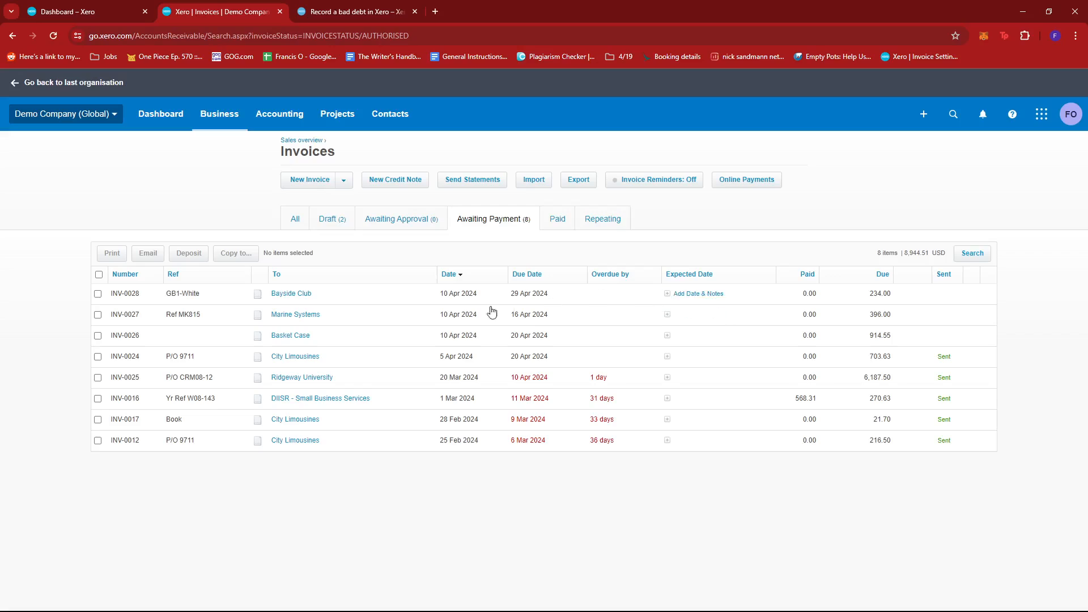
{"action": "mouse_move", "coordinate": [523, 436]}
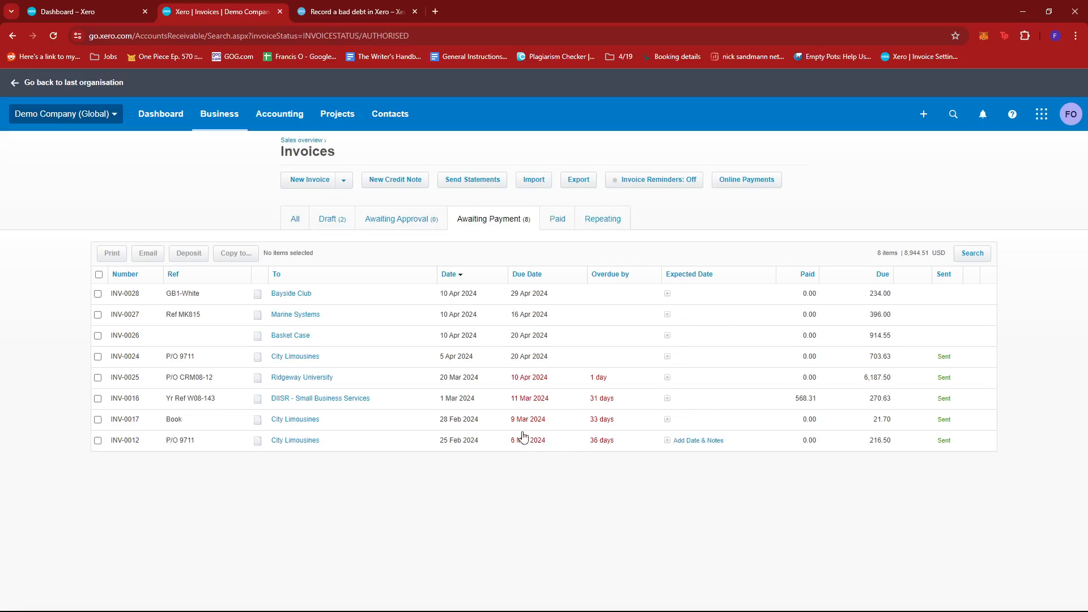
{"action": "mouse_move", "coordinate": [435, 320]}
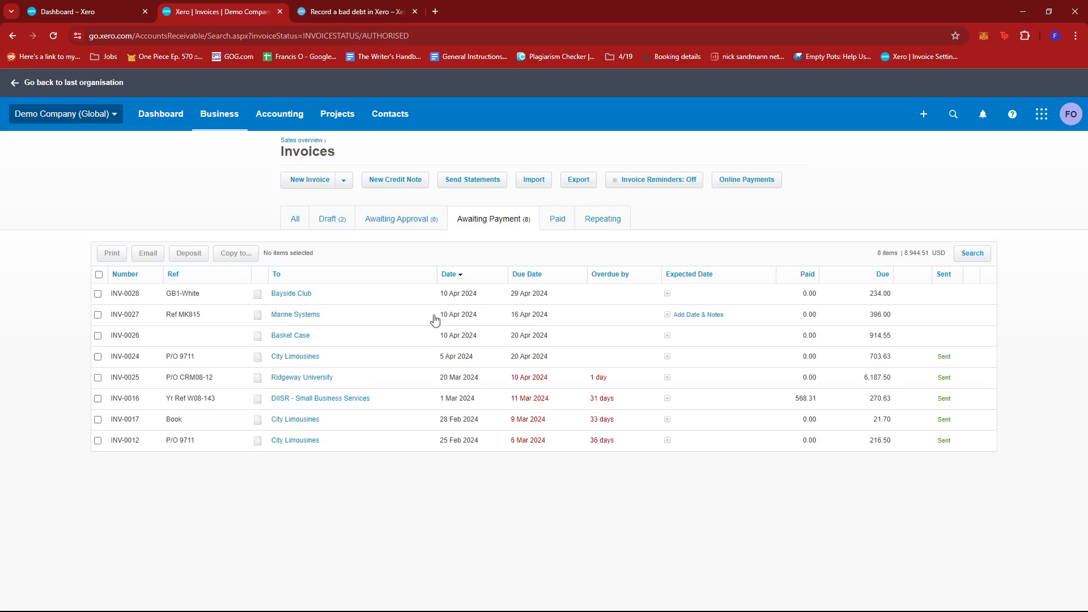
{"action": "mouse_move", "coordinate": [492, 326]}
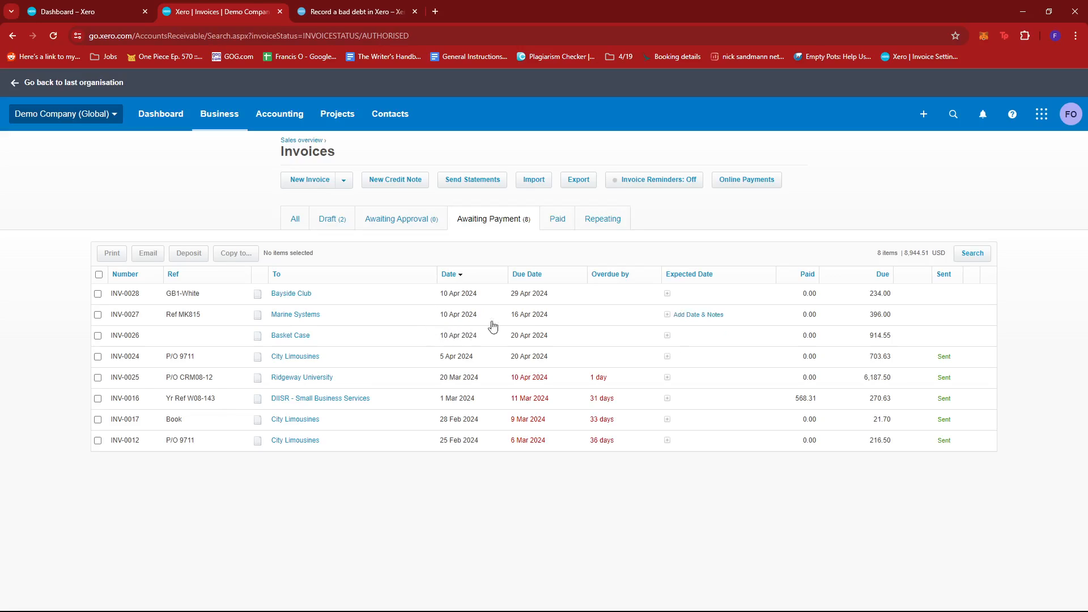
{"action": "mouse_move", "coordinate": [509, 322]}
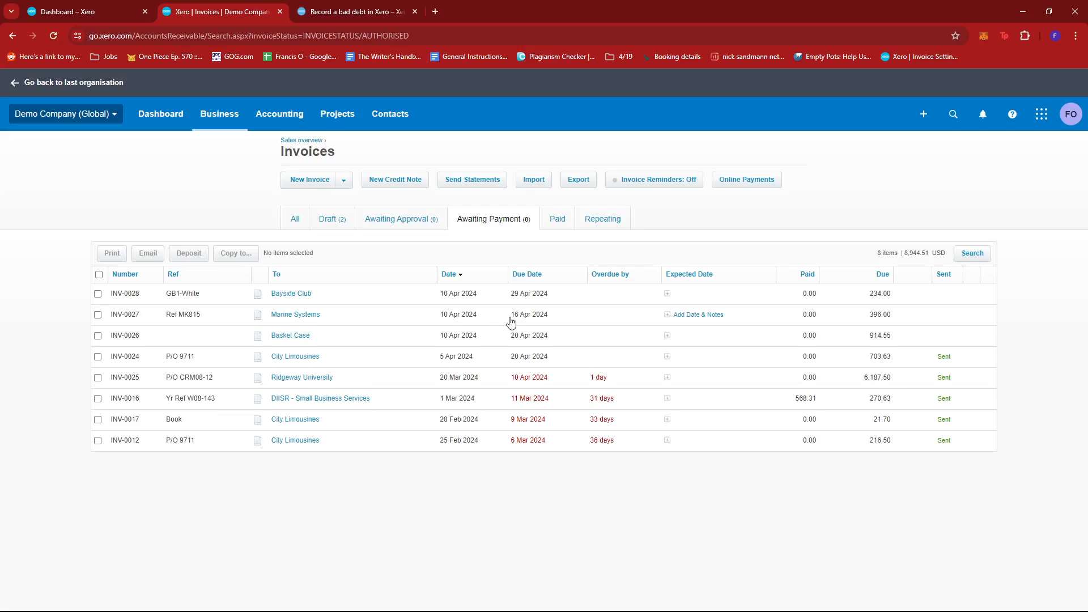
{"action": "mouse_move", "coordinate": [159, 70]}
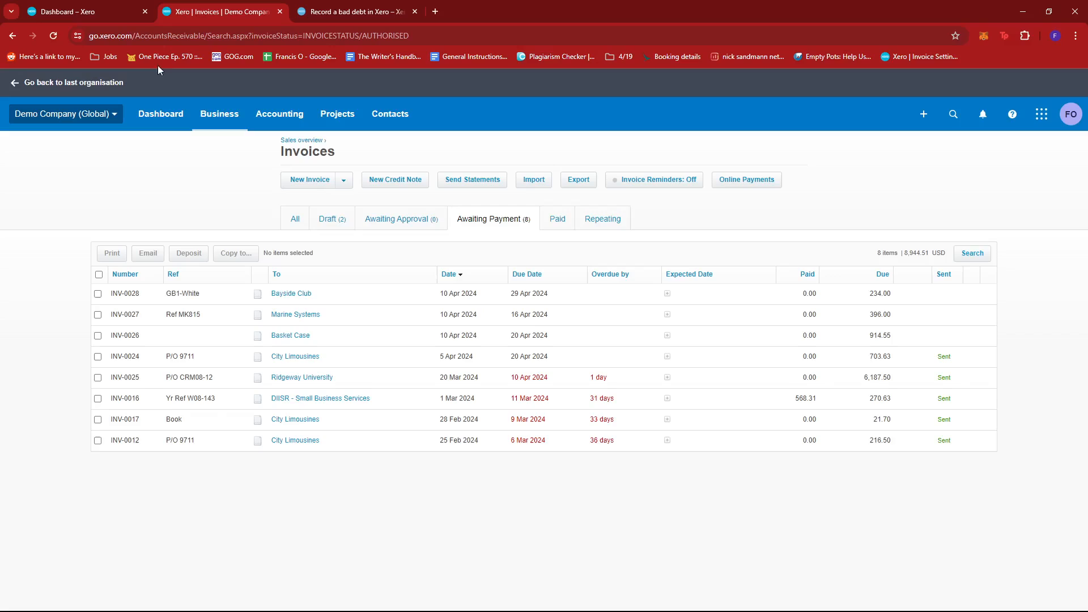
Return to the dashboard and open the Sales overview of invoices owed
{"action": "left_click", "coordinate": [160, 114]}
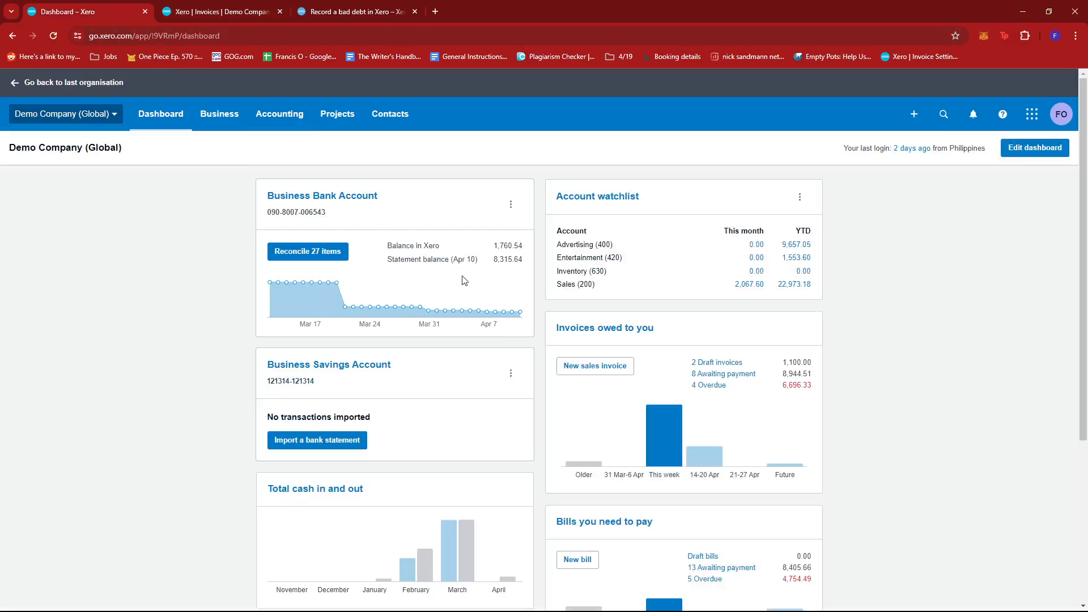
{"action": "mouse_move", "coordinate": [679, 332]}
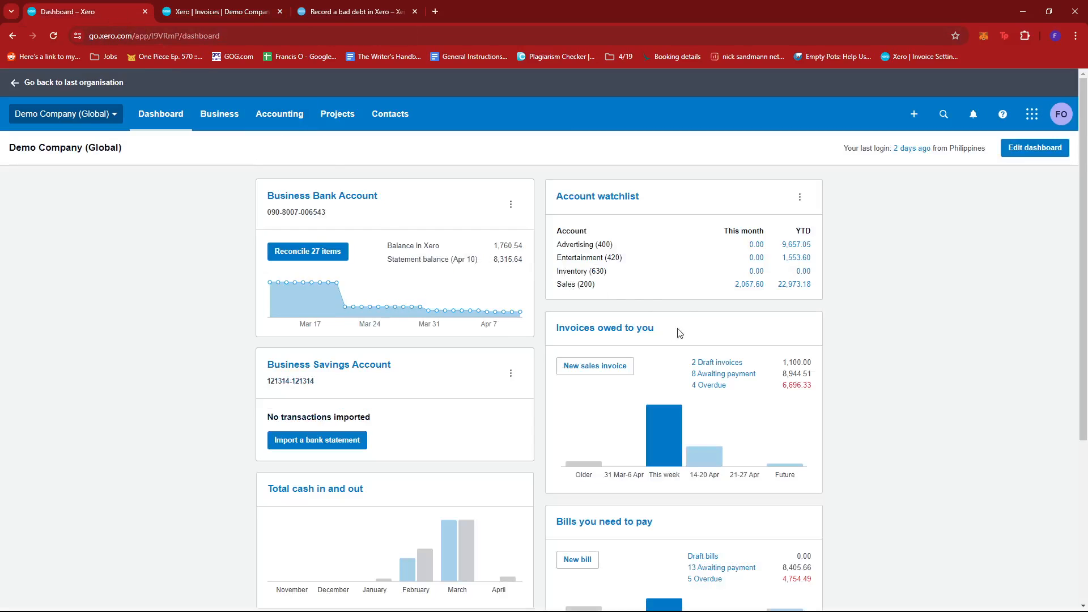
{"action": "mouse_move", "coordinate": [605, 327]}
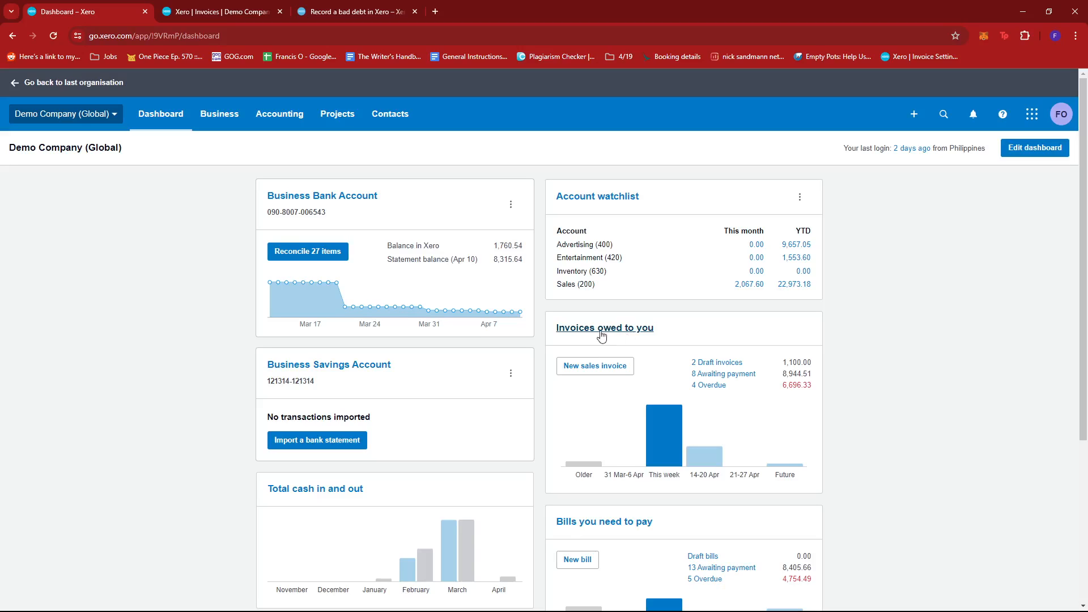
{"action": "mouse_move", "coordinate": [687, 399]}
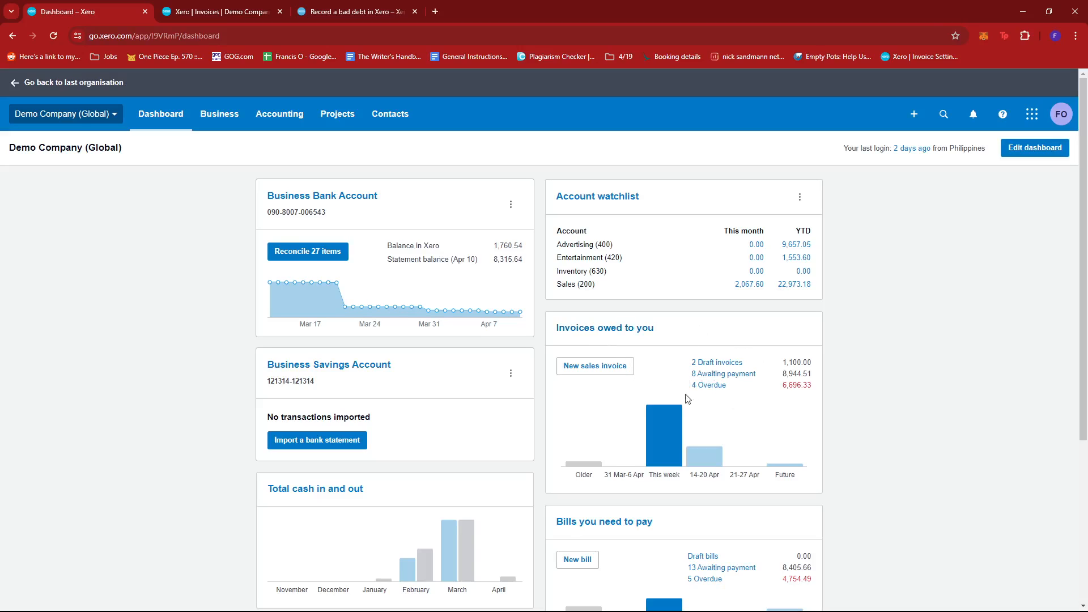
{"action": "mouse_move", "coordinate": [604, 328]}
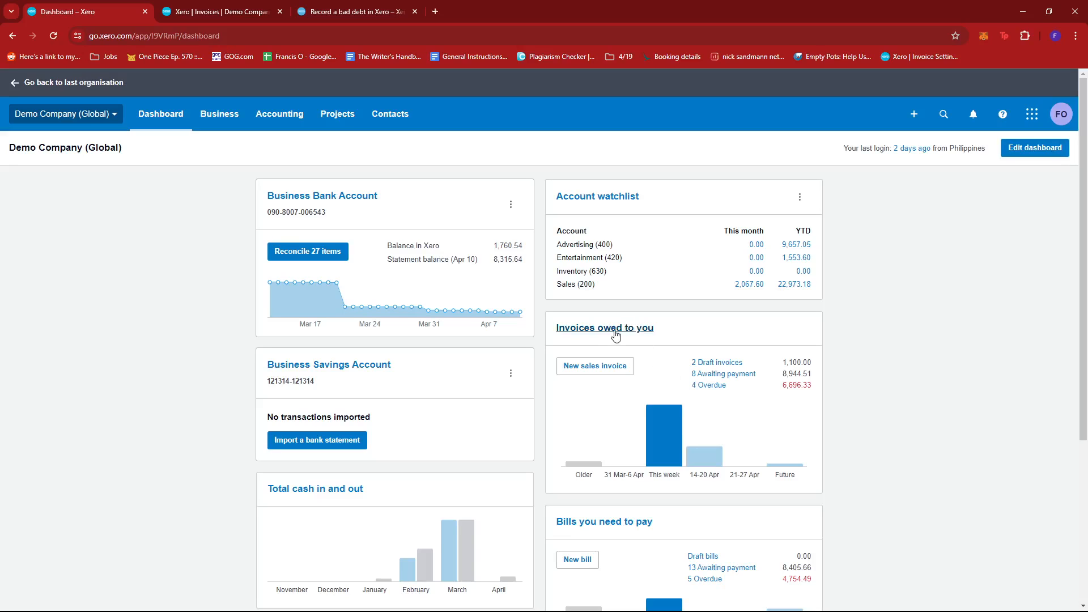
{"action": "left_click", "coordinate": [605, 328]}
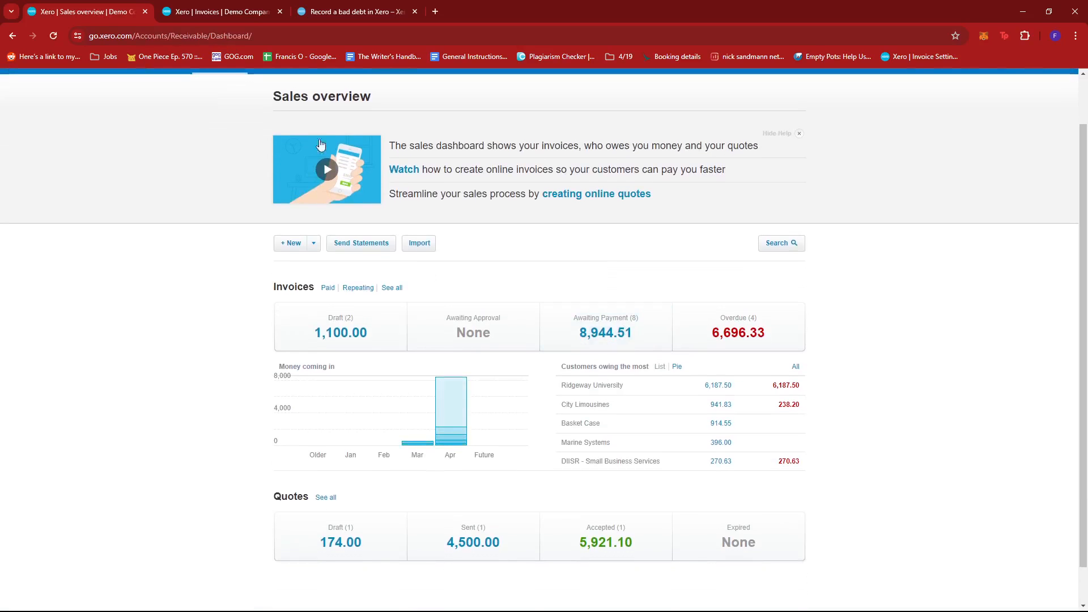
{"action": "mouse_move", "coordinate": [291, 291]}
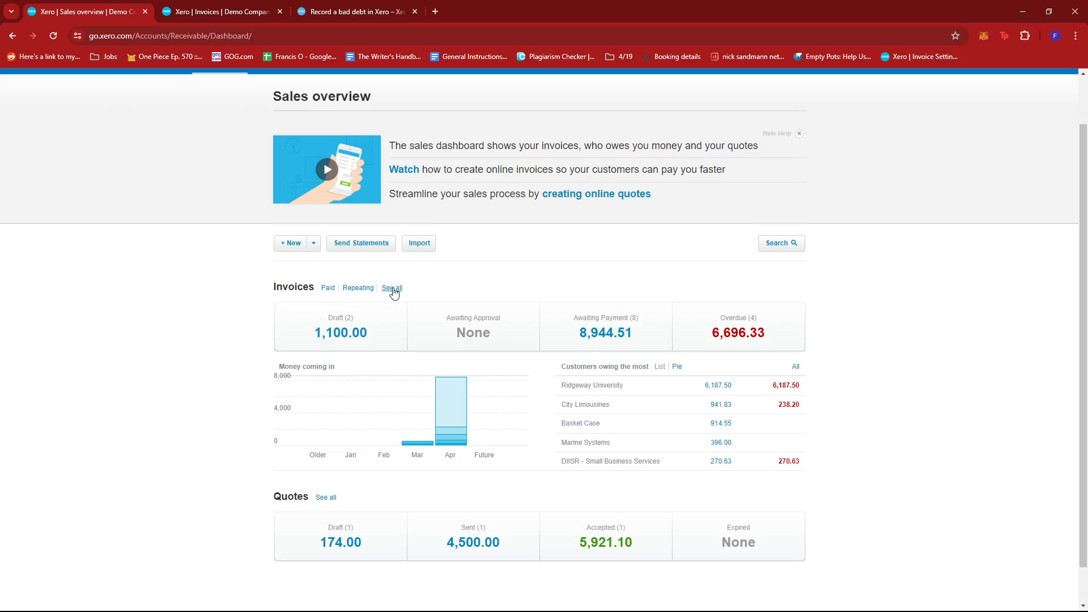
Show the full list of all 31 invoices and credit notes
{"action": "left_click", "coordinate": [392, 287]}
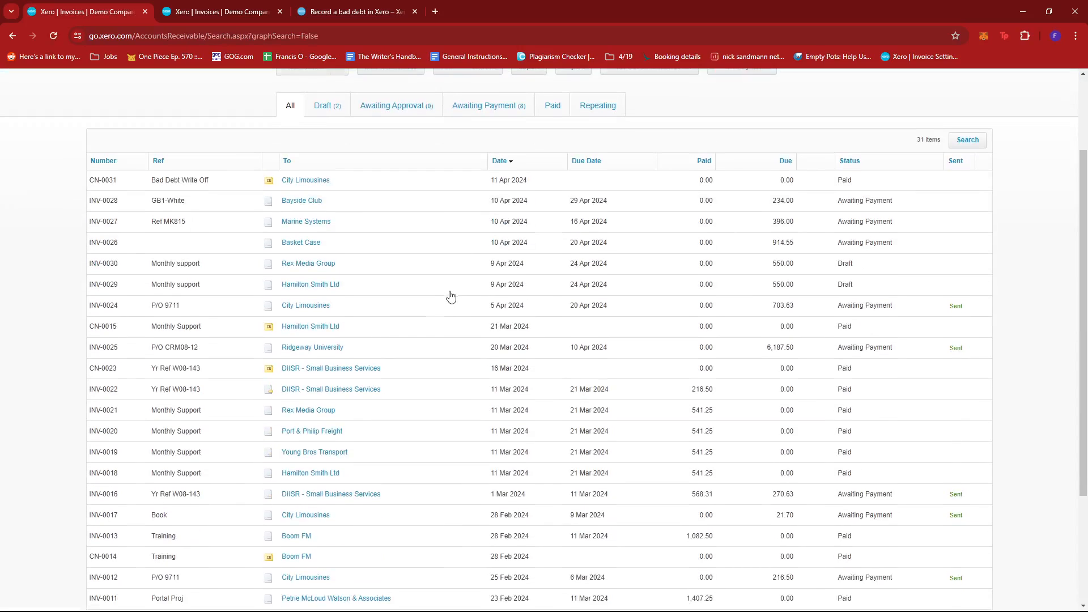
{"action": "scroll", "scroll_direction": "up", "scroll_amount": 3}
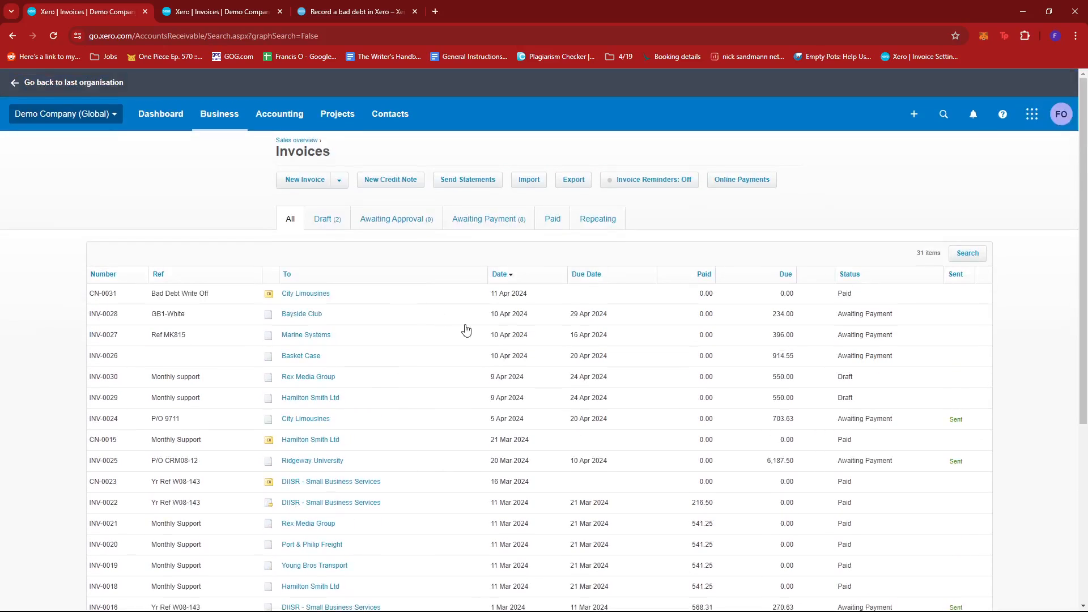
{"action": "left_click", "coordinate": [488, 219]}
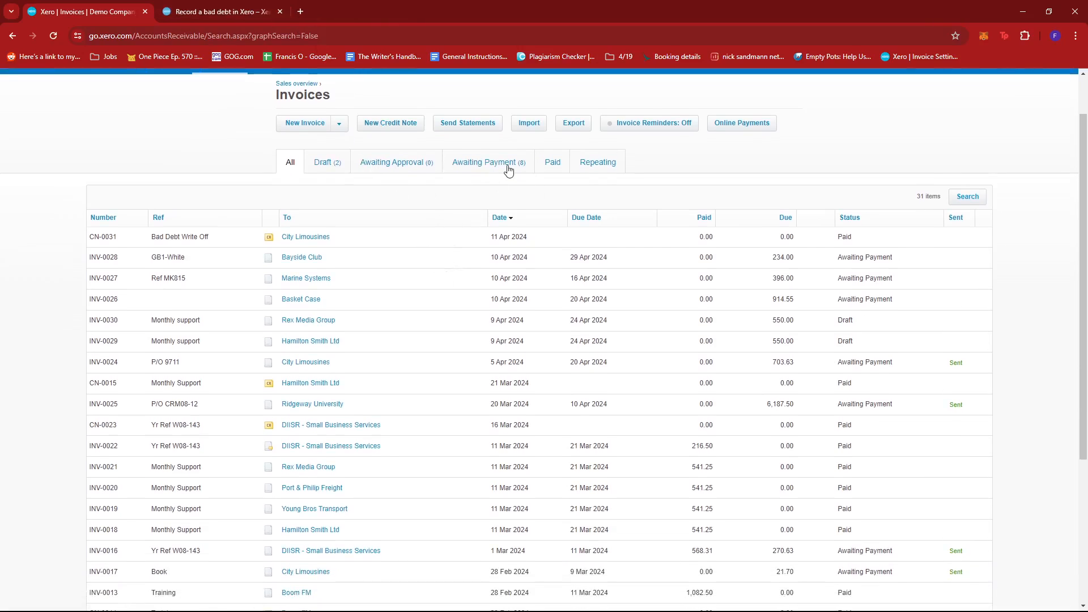
Filter to awaiting-payment invoices and open City Limousines invoice INV-0012
{"action": "left_click", "coordinate": [489, 161]}
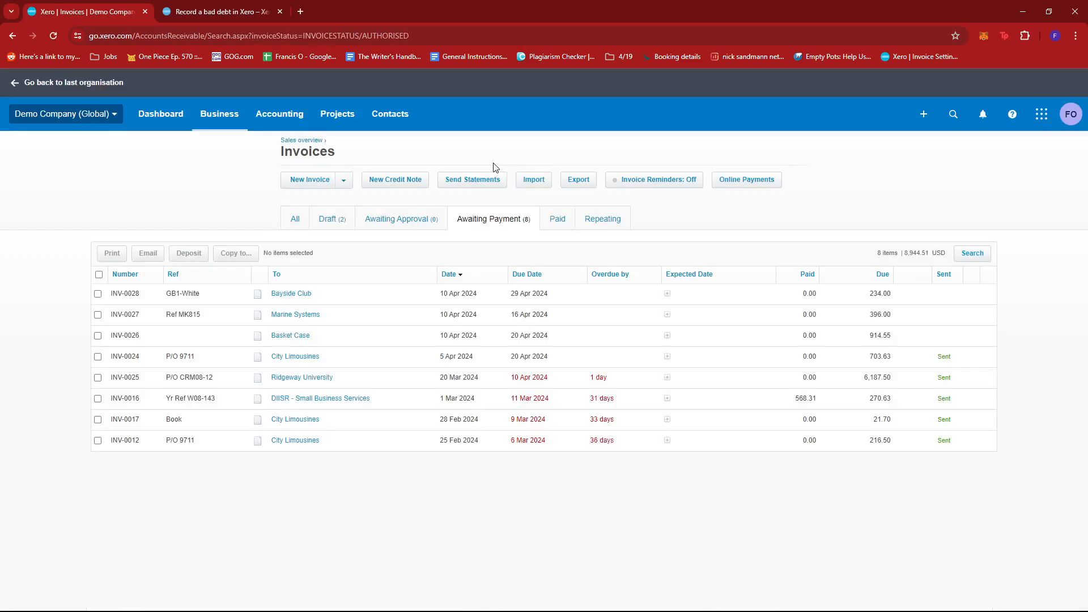
{"action": "mouse_move", "coordinate": [311, 446]}
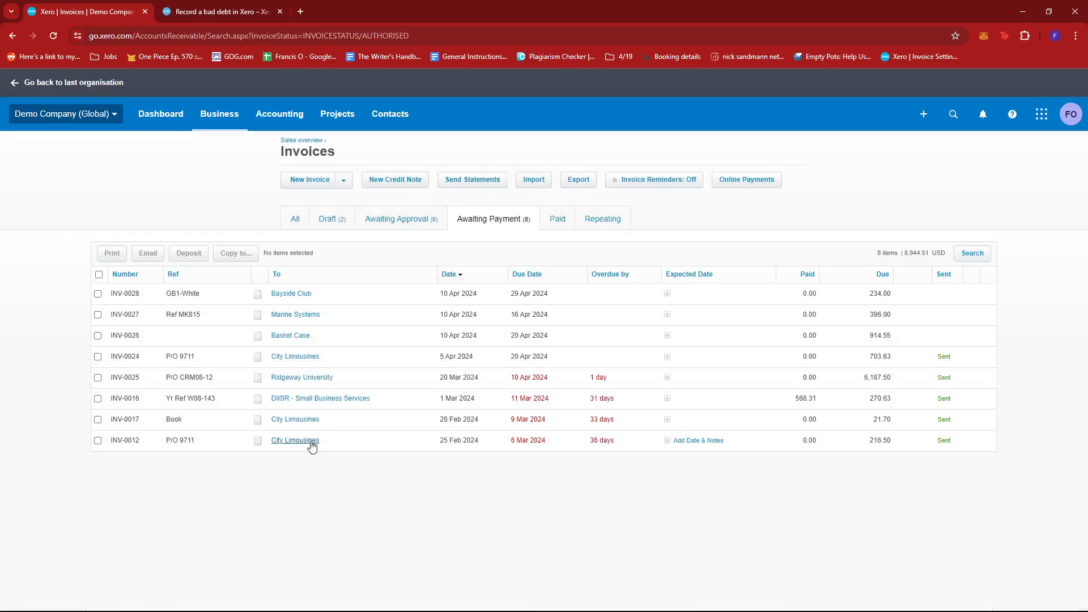
{"action": "mouse_move", "coordinate": [319, 445]}
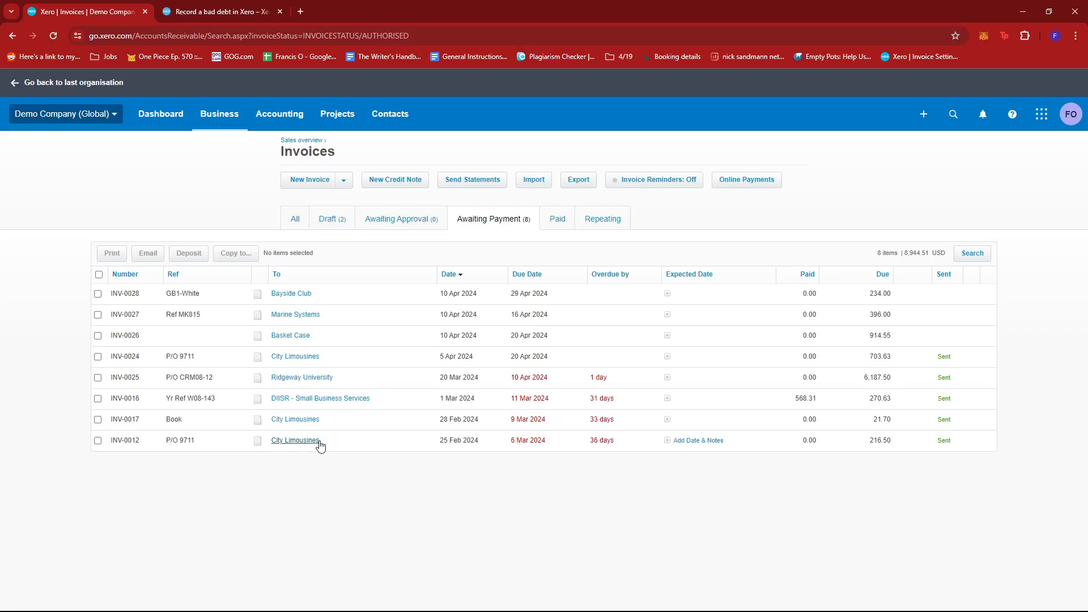
{"action": "mouse_move", "coordinate": [409, 445]}
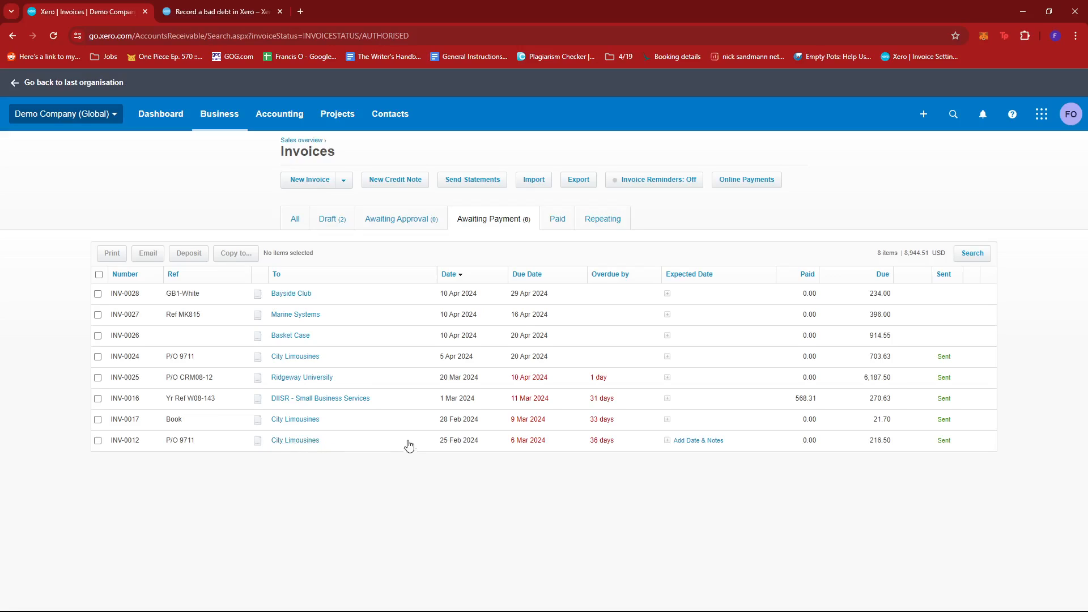
{"action": "mouse_move", "coordinate": [346, 443]}
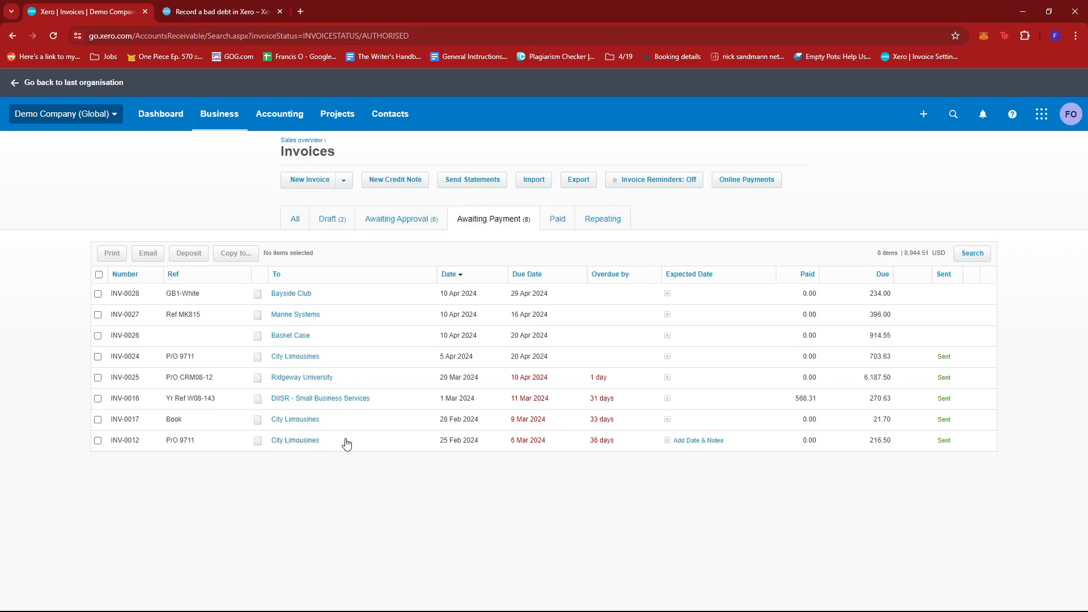
{"action": "mouse_move", "coordinate": [294, 439]}
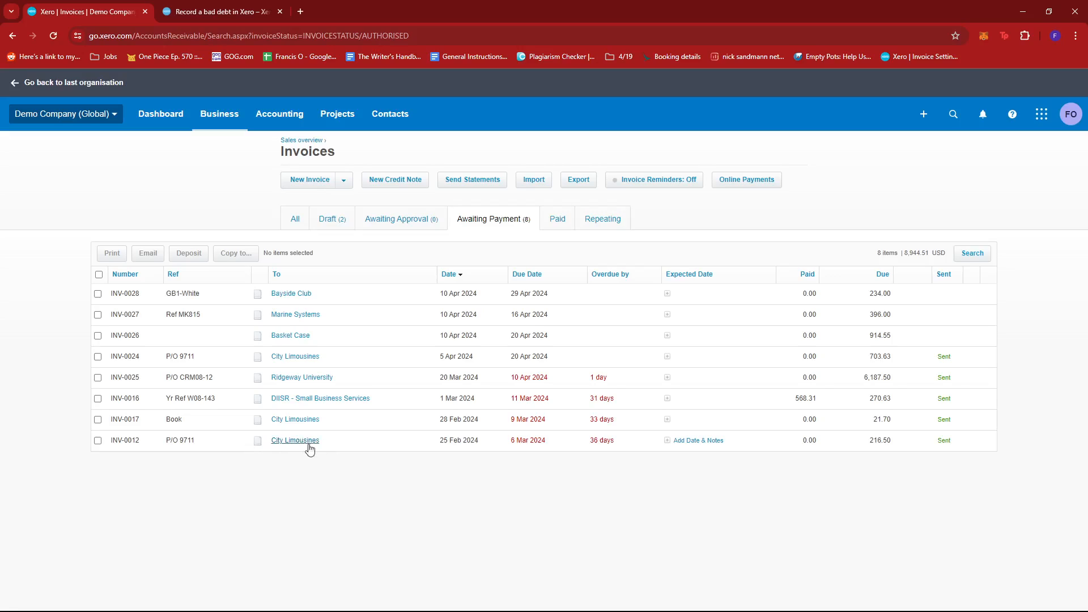
{"action": "mouse_move", "coordinate": [328, 450]}
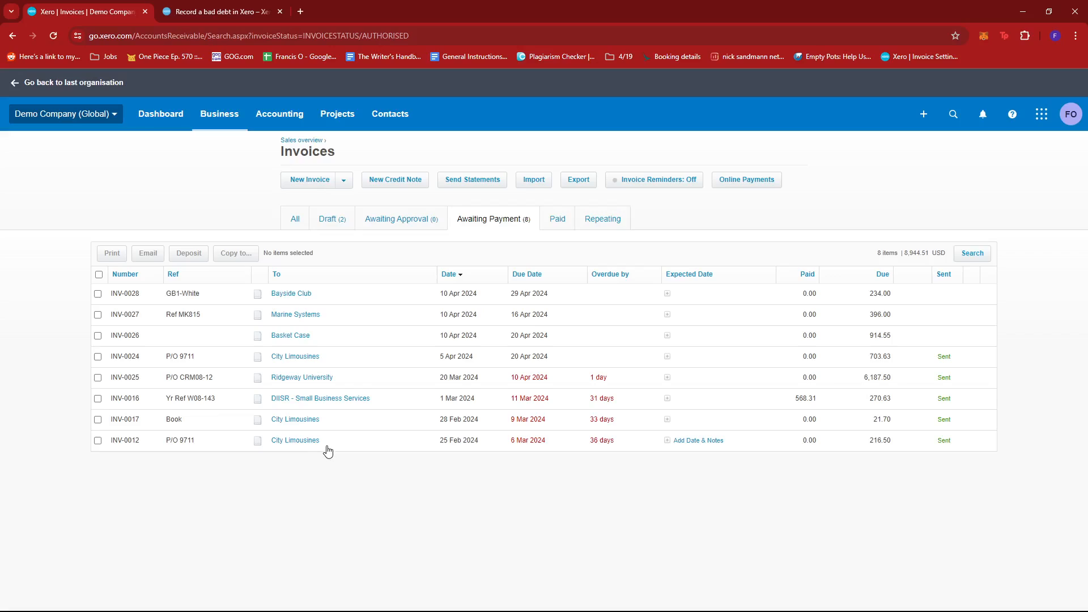
{"action": "mouse_move", "coordinate": [294, 440]}
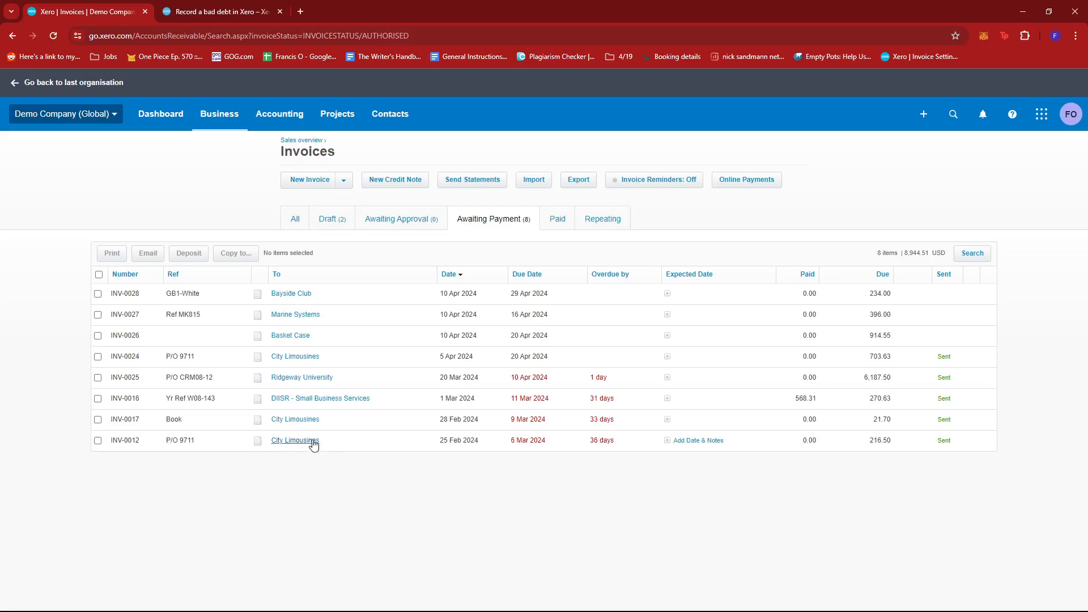
{"action": "mouse_move", "coordinate": [312, 448]}
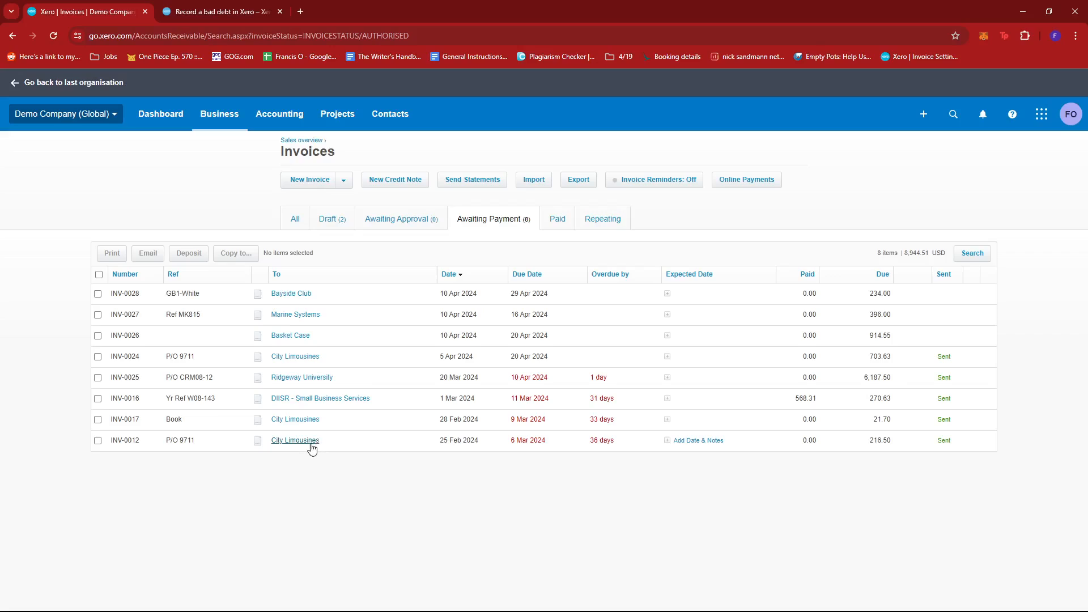
{"action": "mouse_move", "coordinate": [328, 448]}
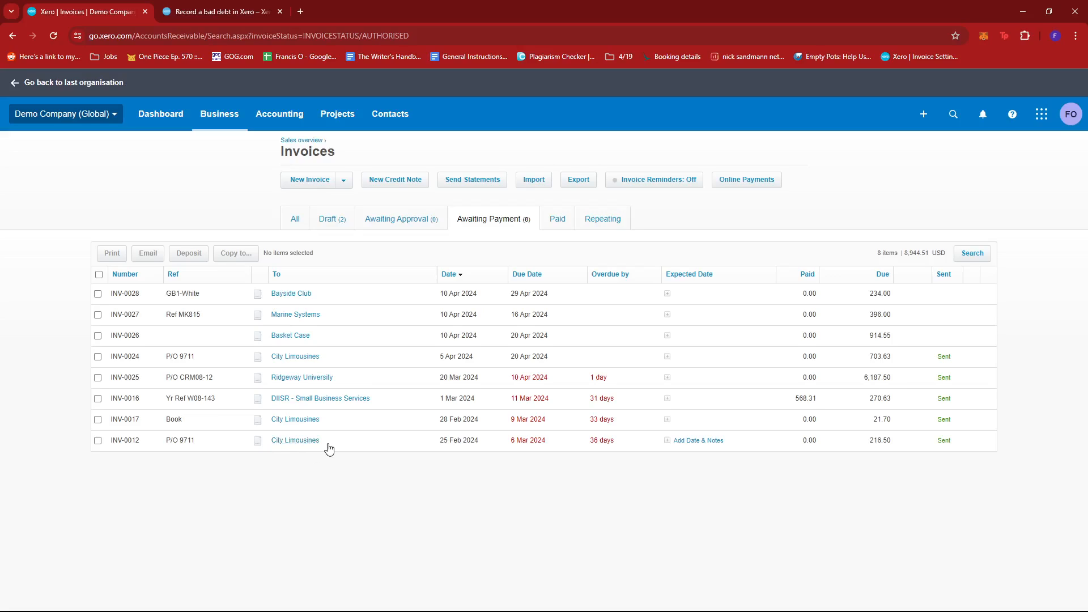
{"action": "mouse_move", "coordinate": [479, 470]}
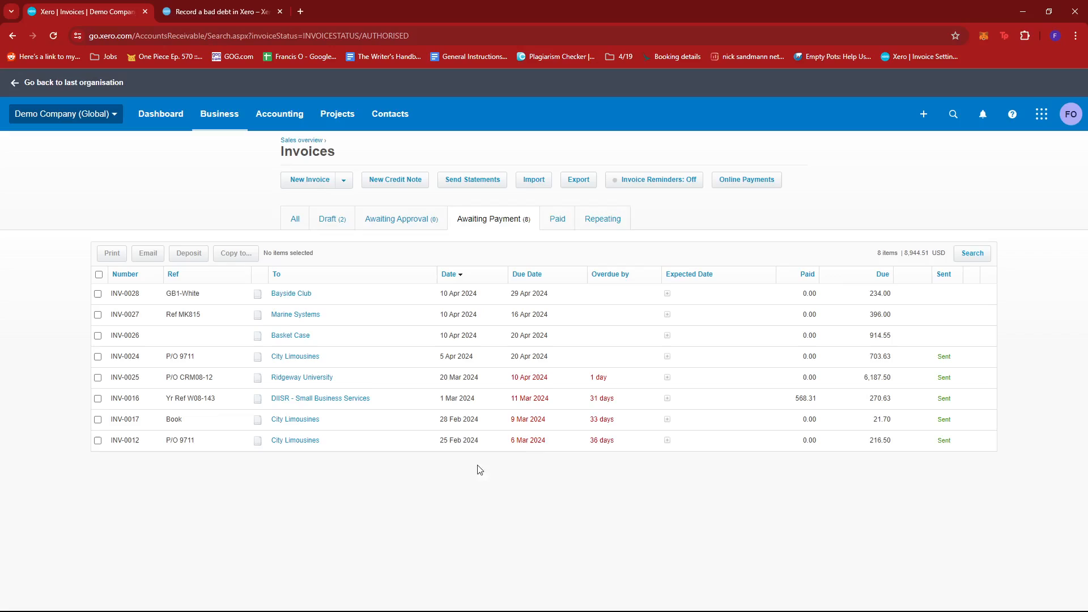
{"action": "mouse_move", "coordinate": [347, 465]}
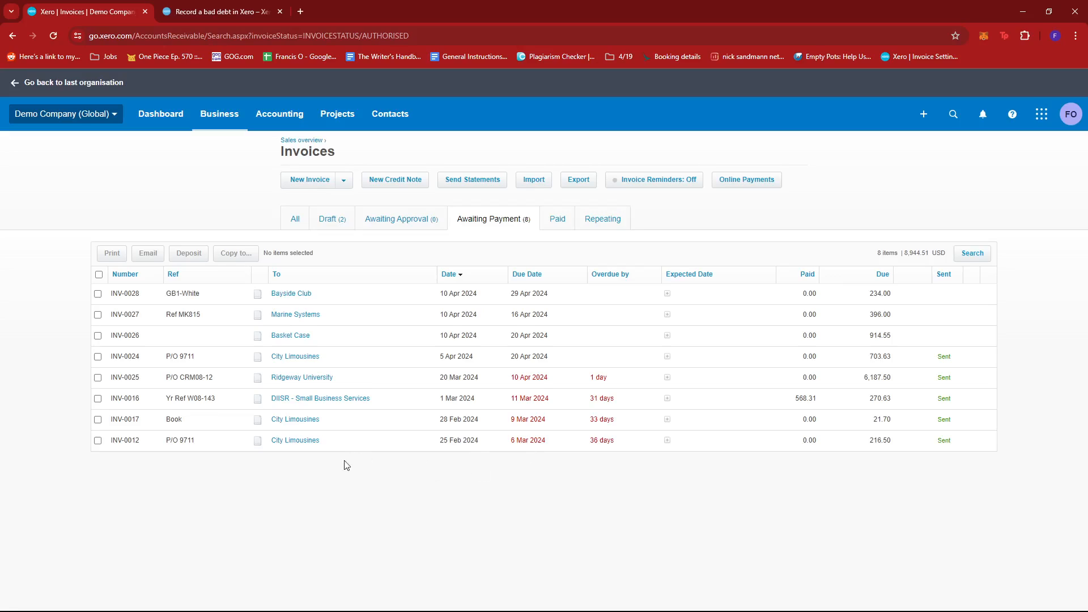
{"action": "mouse_move", "coordinate": [368, 457]}
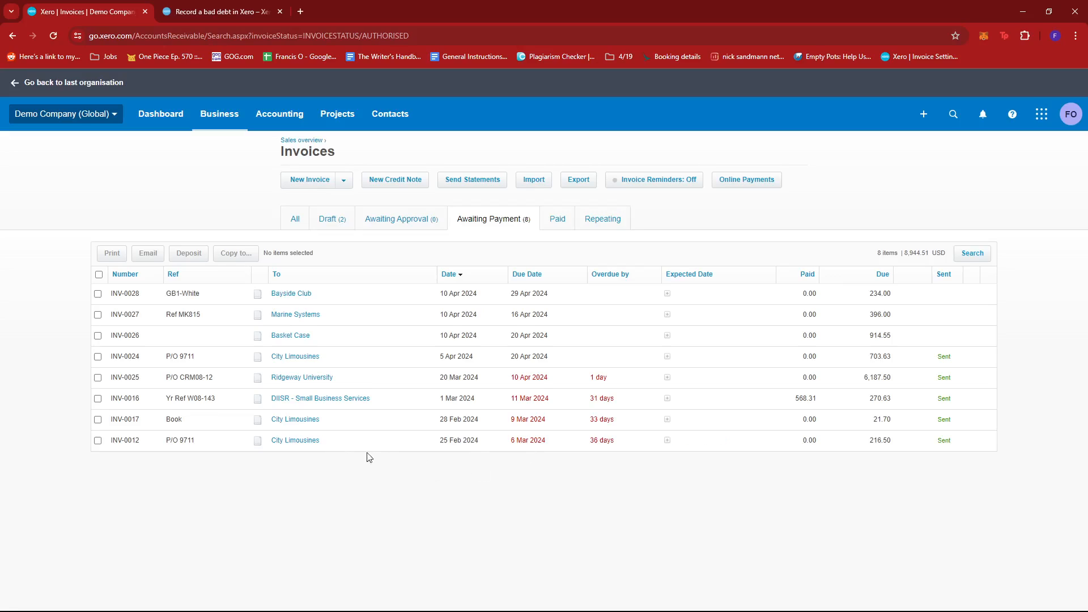
{"action": "mouse_move", "coordinate": [347, 448]}
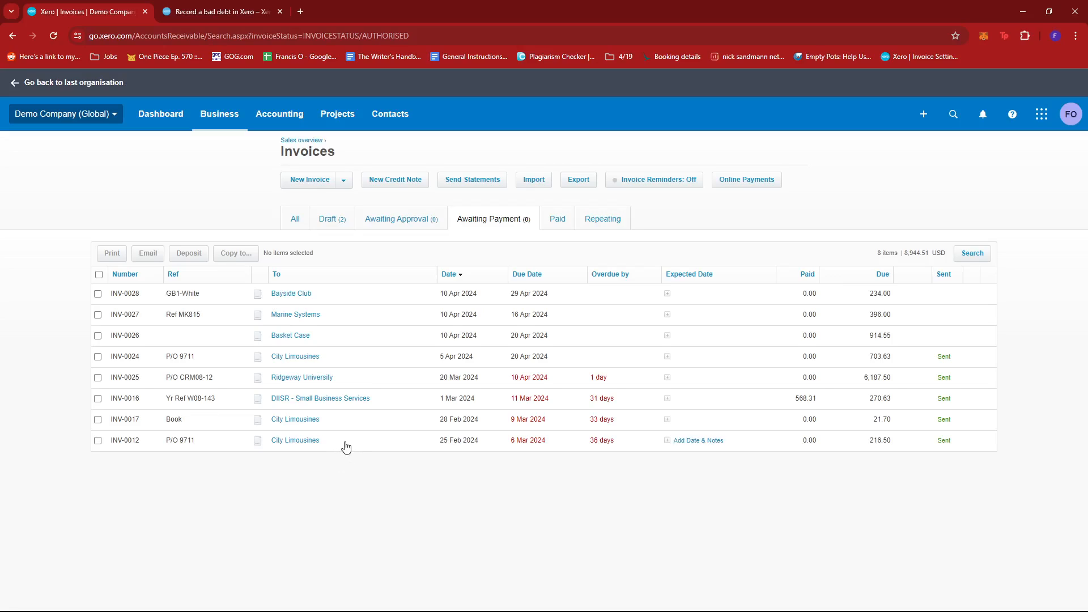
{"action": "mouse_move", "coordinate": [315, 454]}
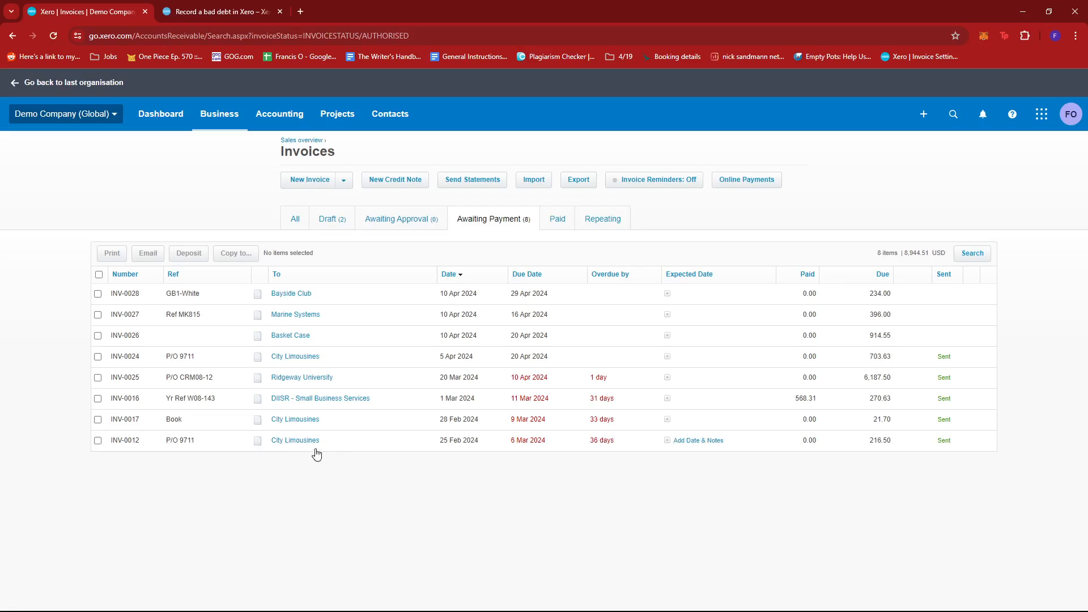
{"action": "mouse_move", "coordinate": [294, 440]}
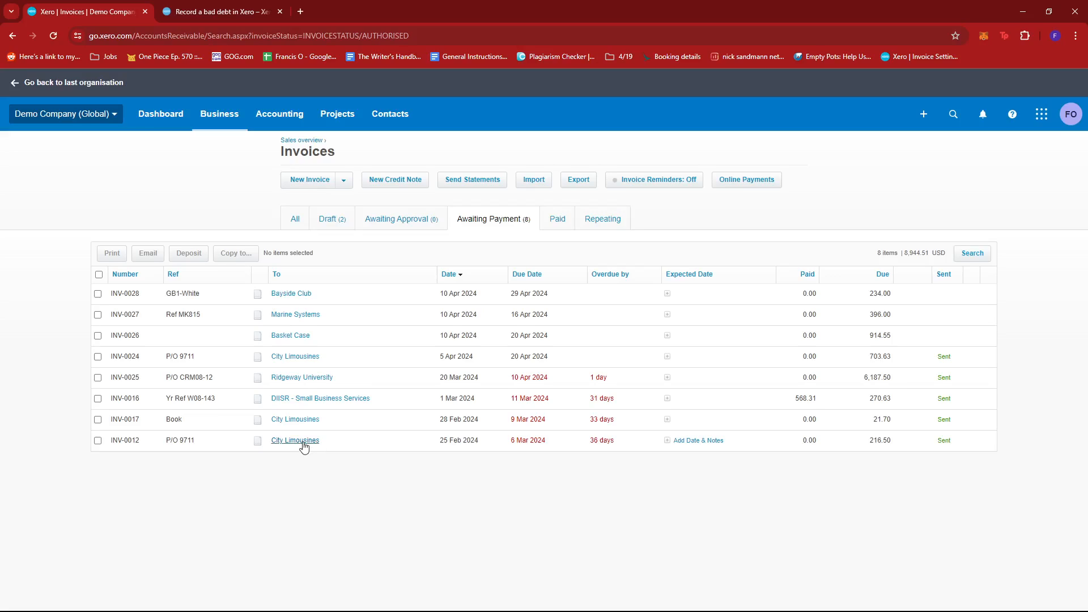
{"action": "left_click", "coordinate": [295, 440]}
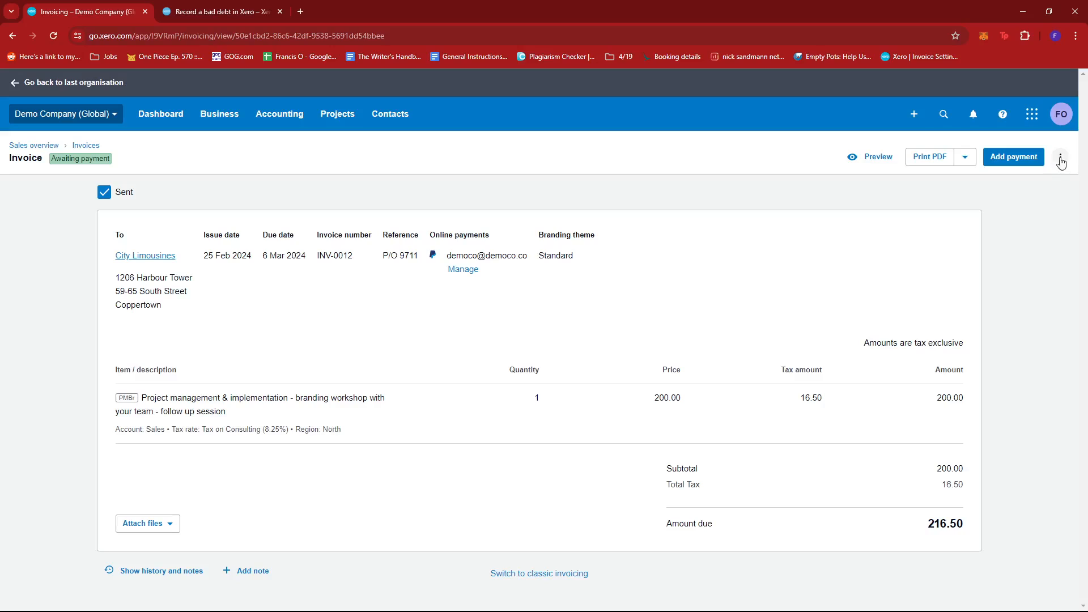
Create and apply a credit note for INV-0012's full 216.50
{"action": "left_click", "coordinate": [1061, 156]}
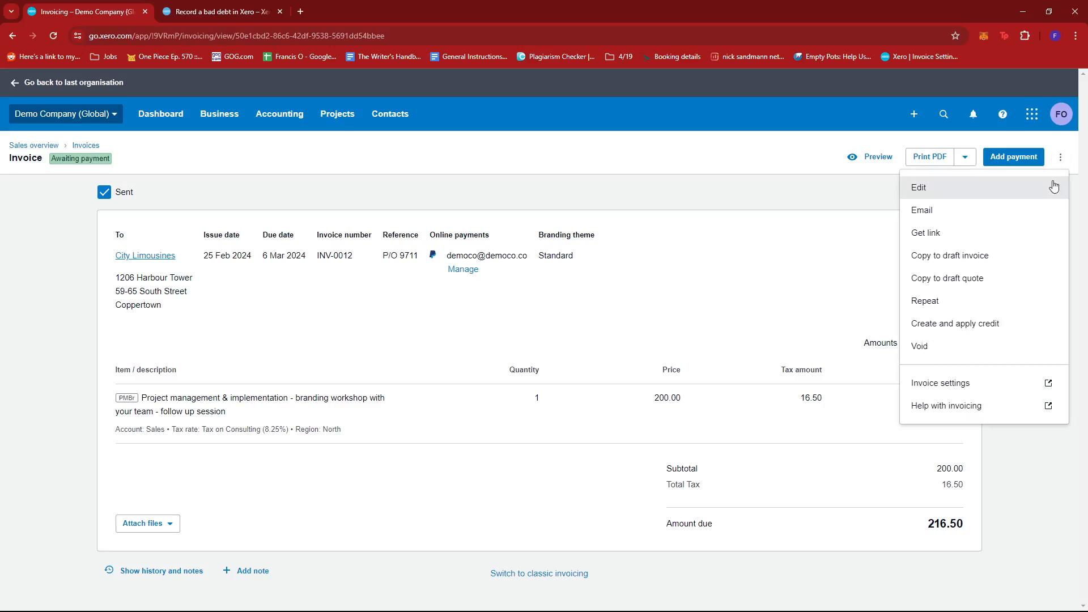
{"action": "mouse_move", "coordinate": [956, 324]}
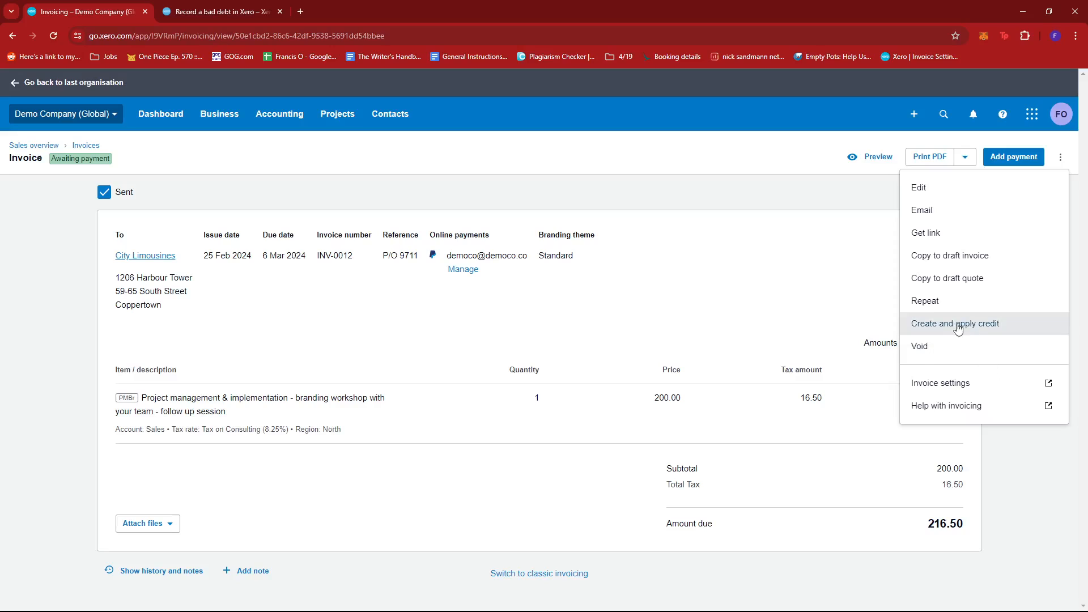
{"action": "left_click", "coordinate": [955, 324]}
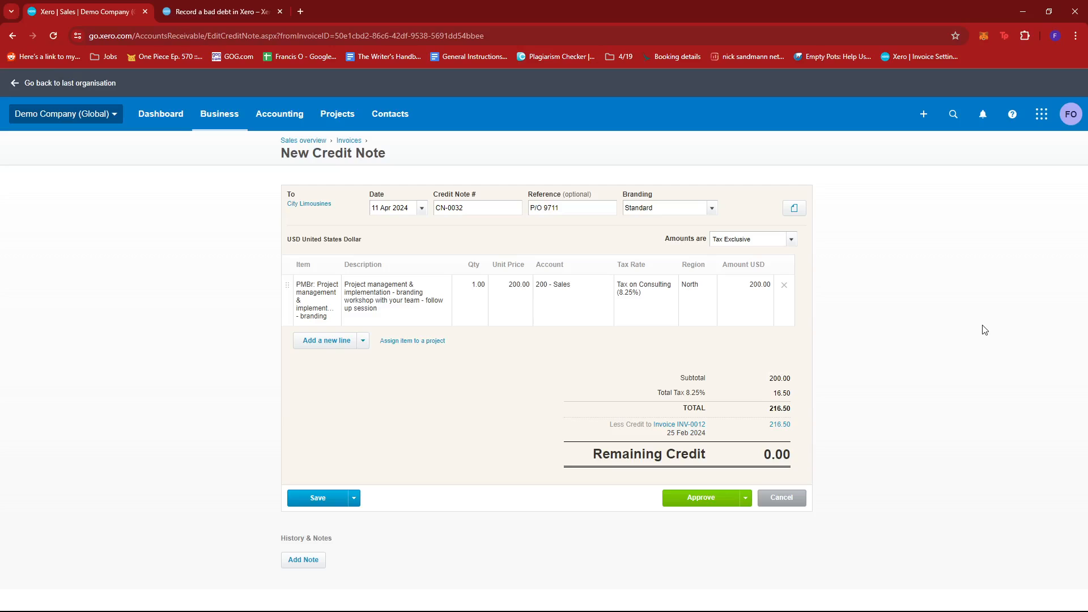
{"action": "mouse_move", "coordinate": [761, 365]}
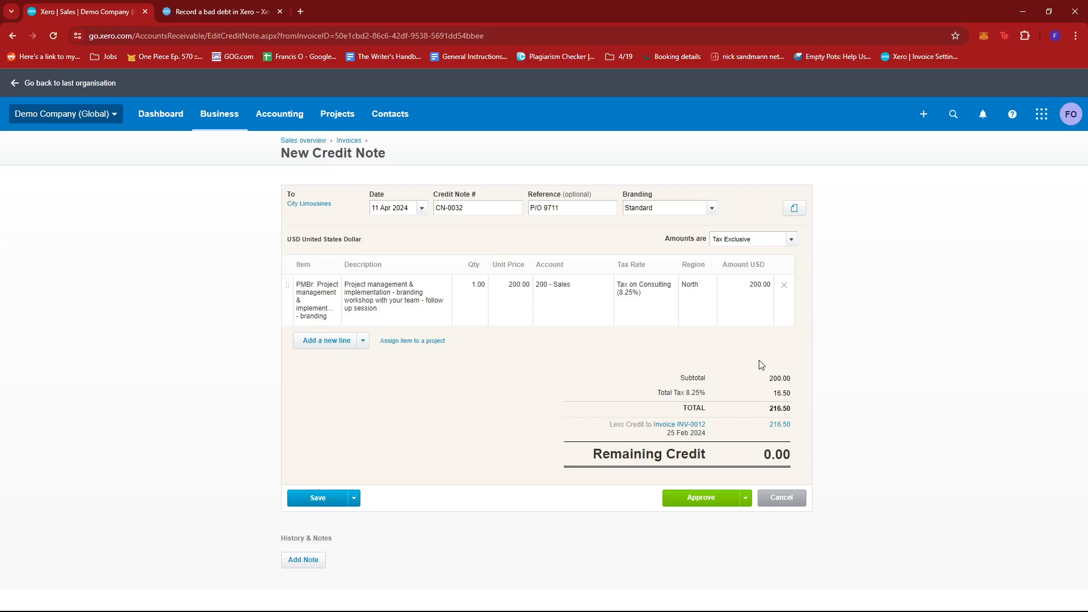
Replace the credit note reference P/O 9711 with 'Bad Debt Write Off'
{"action": "left_click", "coordinate": [572, 208]}
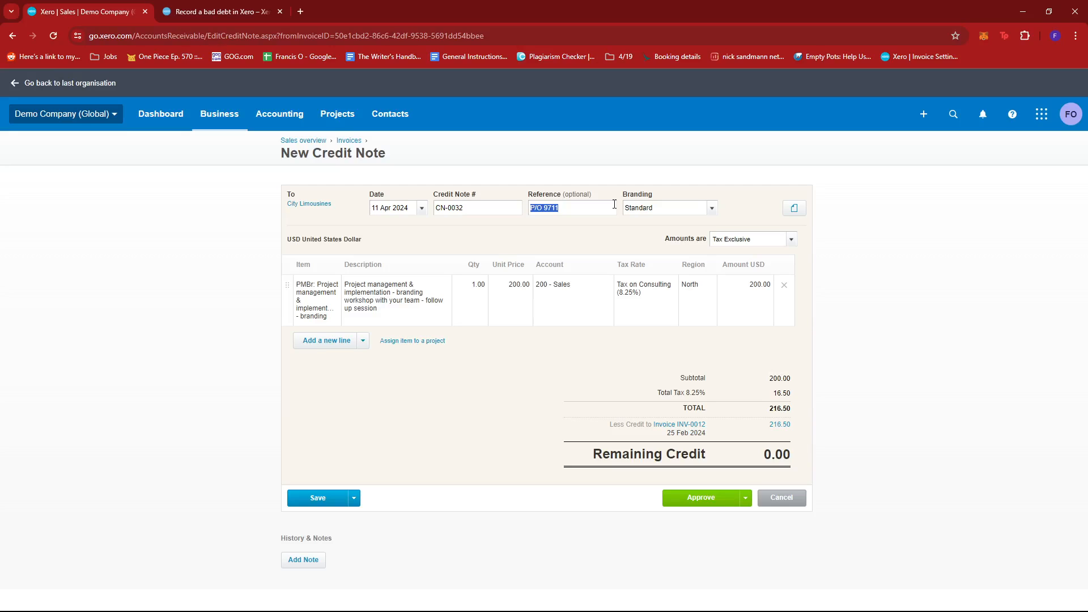
{"action": "type", "text": "Bad Debt Write Off"}
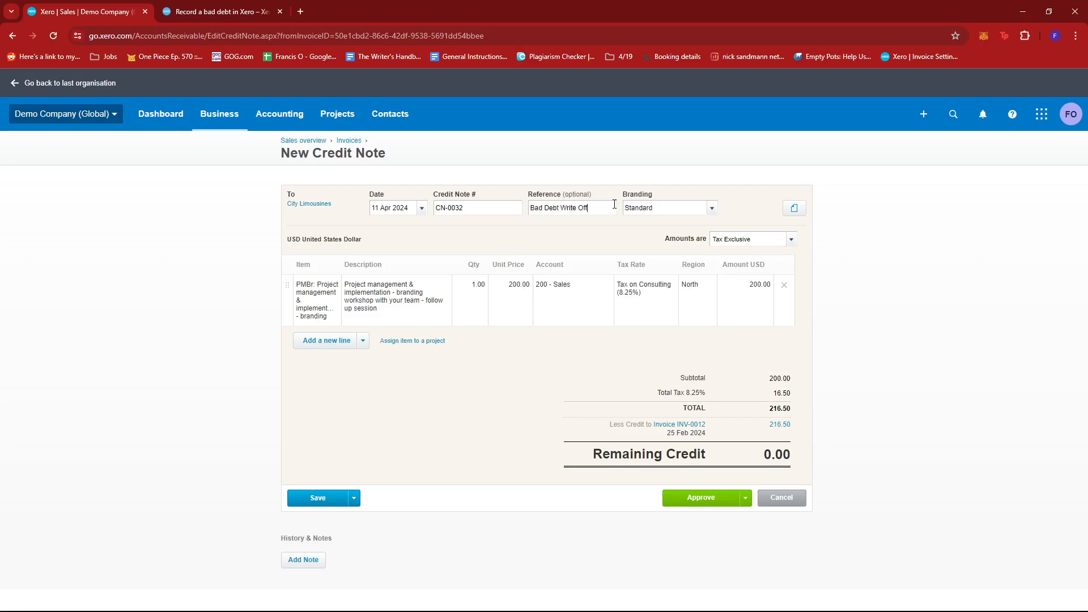
{"action": "mouse_move", "coordinate": [689, 213]}
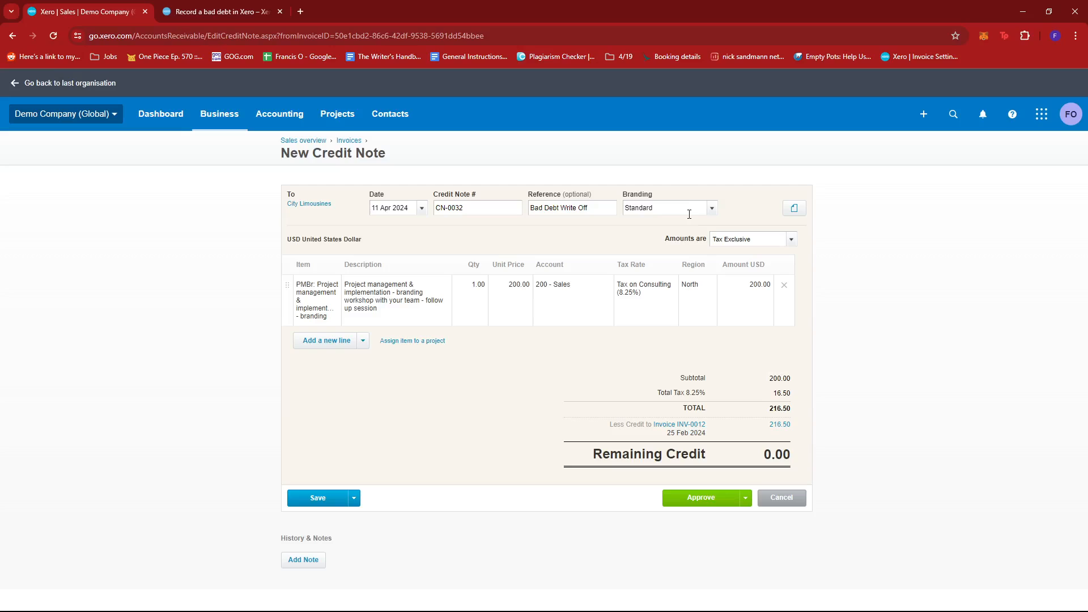
{"action": "mouse_move", "coordinate": [876, 308]}
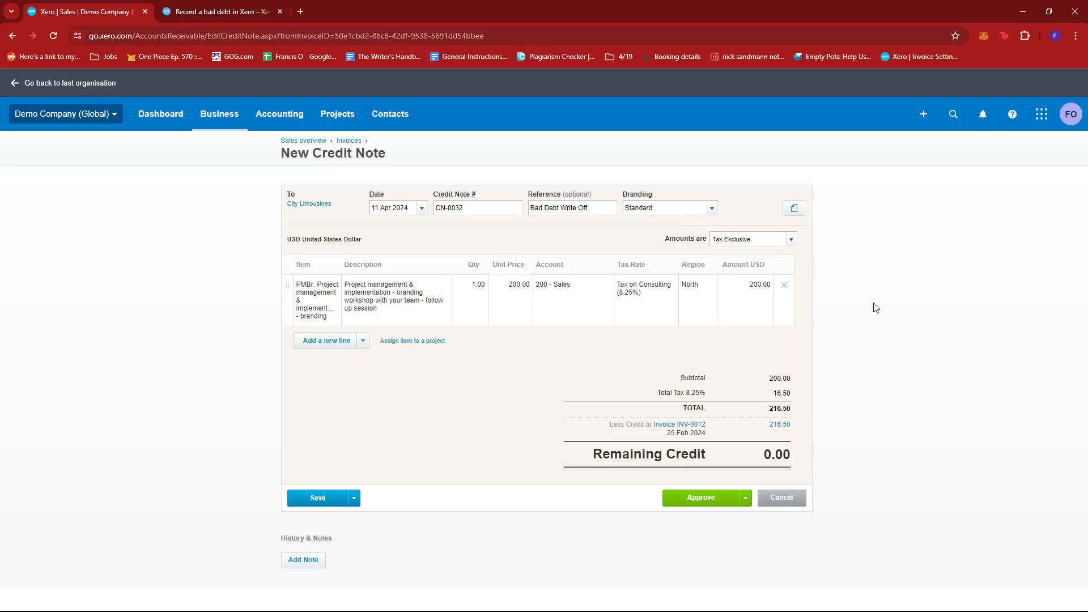
{"action": "mouse_move", "coordinate": [556, 290]}
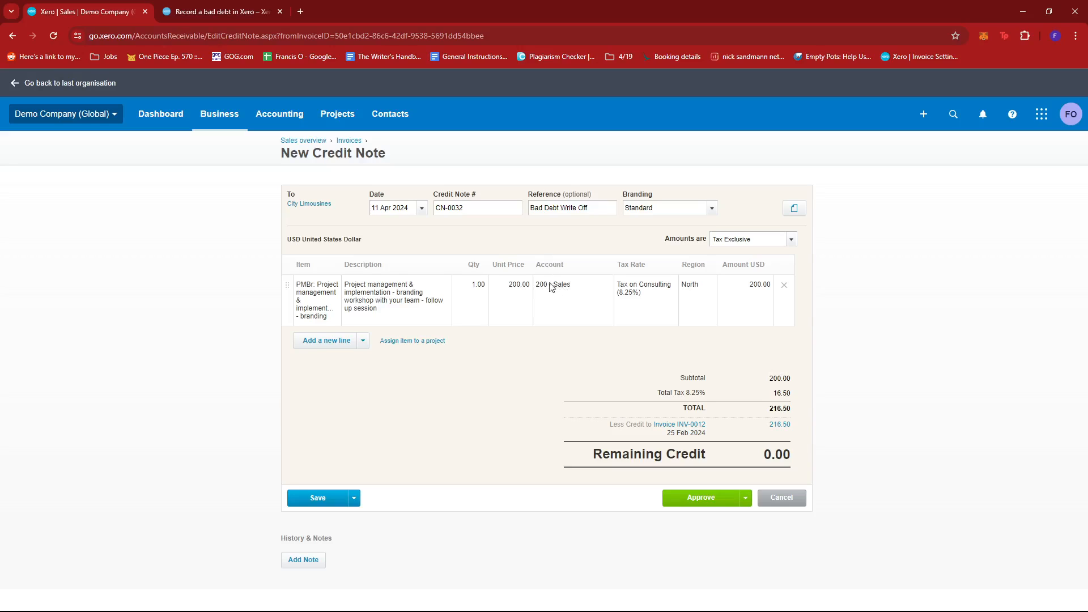
Change the line account from 200 - Sales to 690 - Bad Debt
{"action": "left_click", "coordinate": [562, 285]}
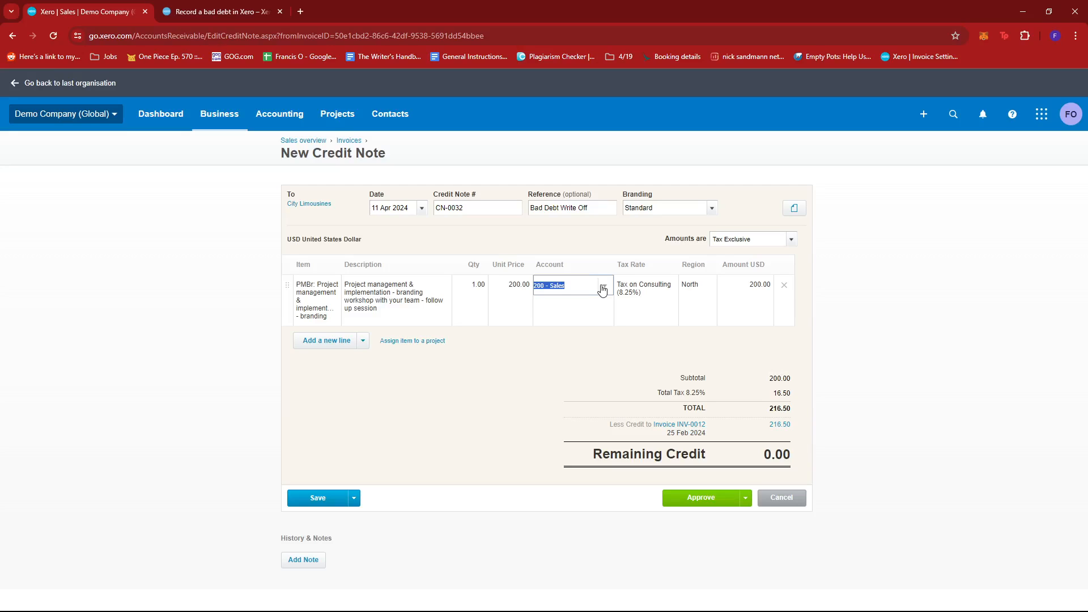
{"action": "type", "text": "Bad"}
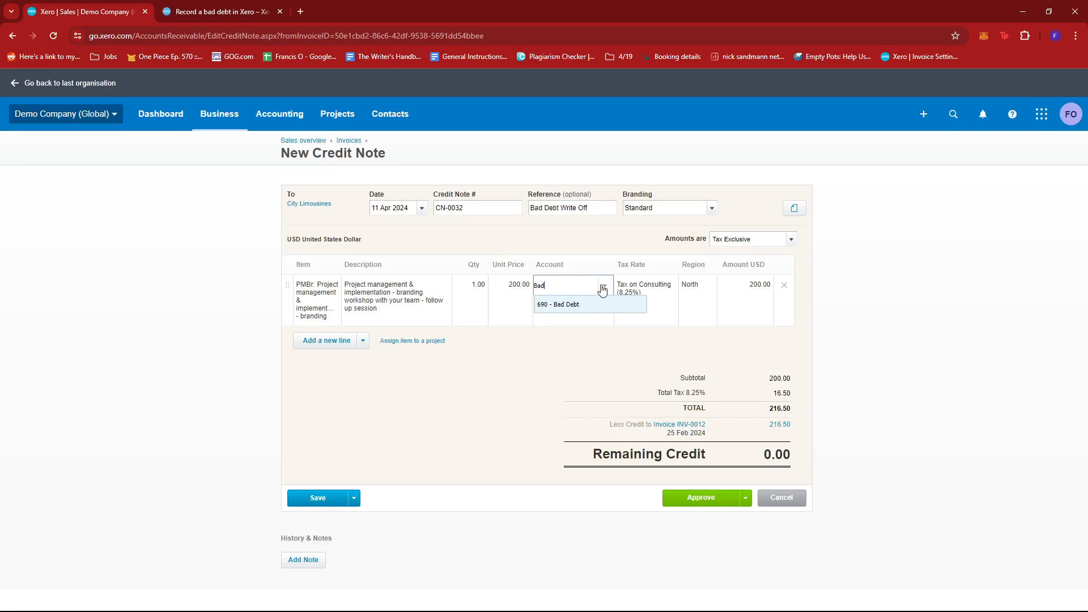
{"action": "left_click", "coordinate": [558, 304]}
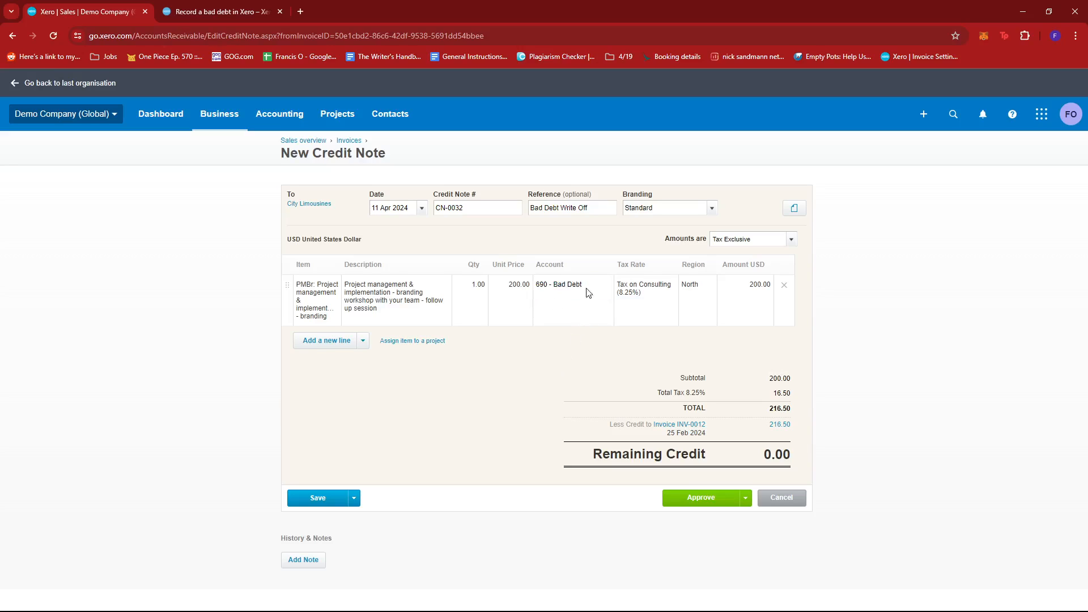
{"action": "mouse_move", "coordinate": [634, 275]}
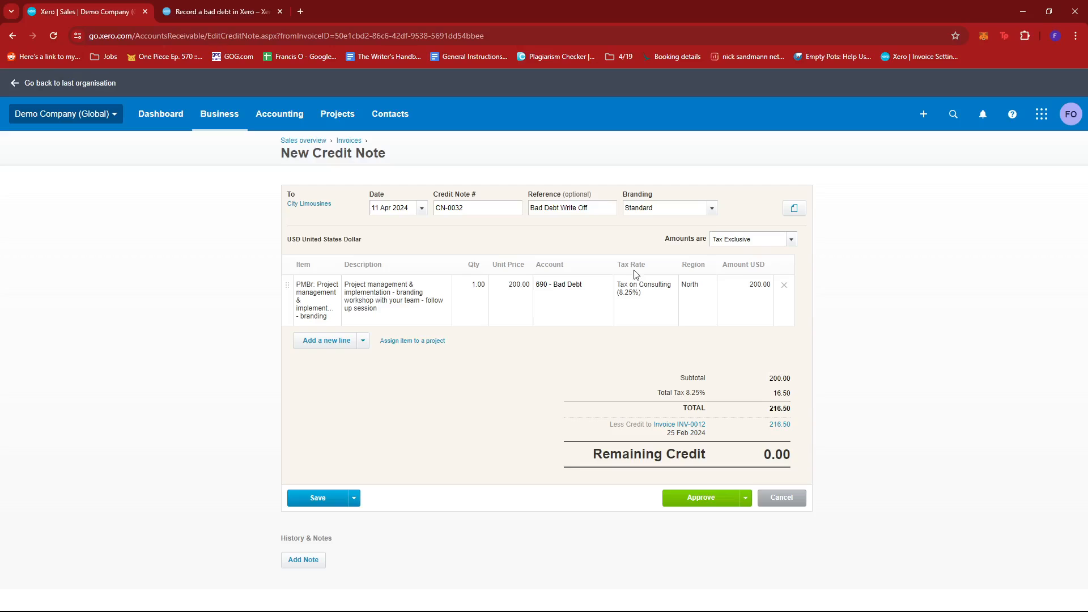
Set the line tax rate to Tax on Purchases (8.25%)
{"action": "left_click", "coordinate": [642, 285]}
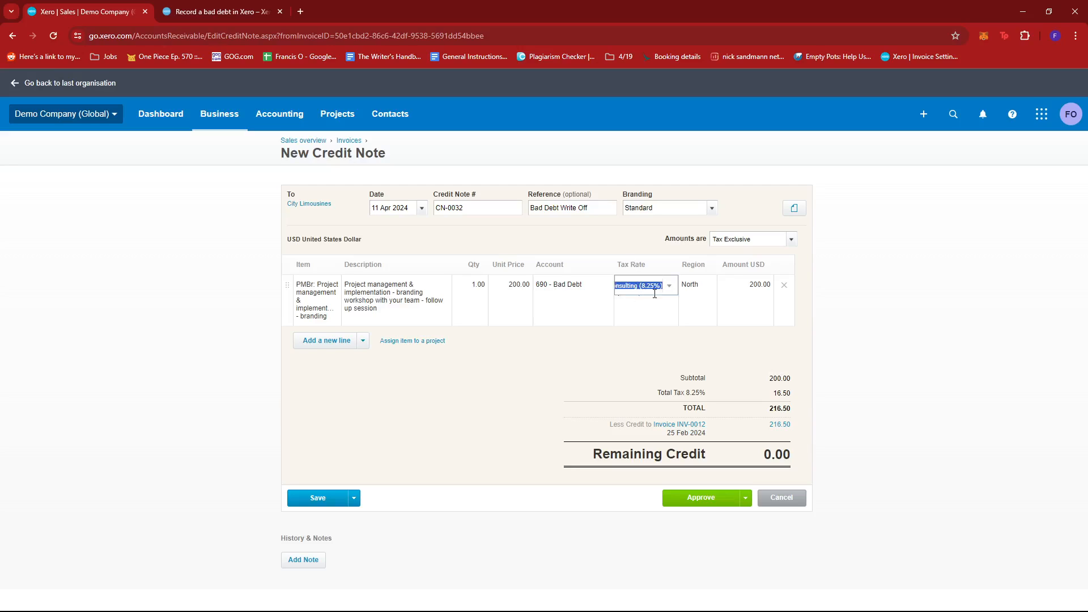
{"action": "left_click", "coordinate": [642, 285]}
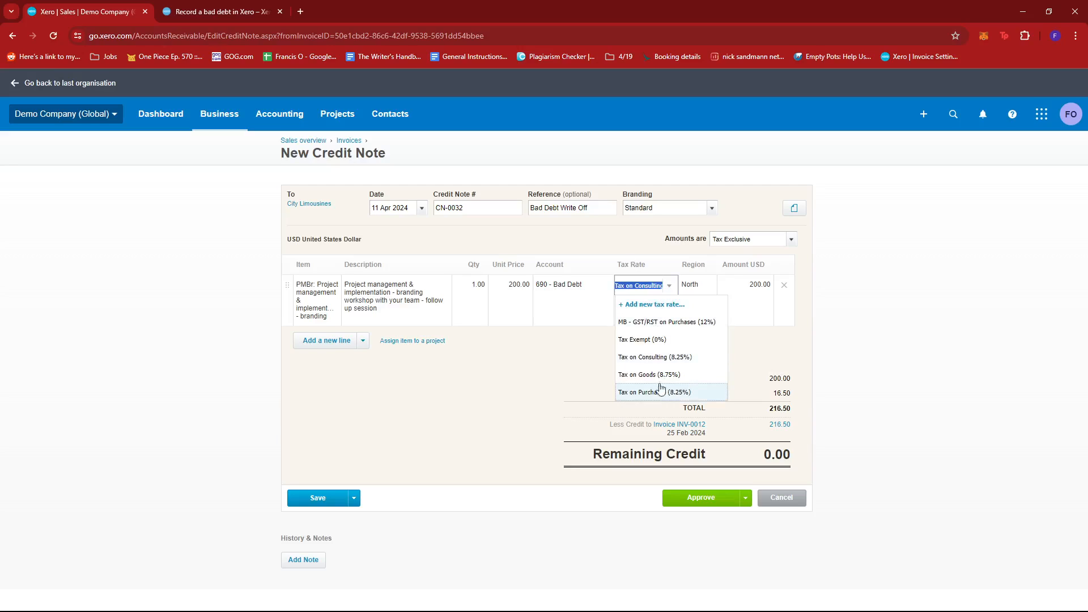
{"action": "mouse_move", "coordinate": [661, 375]}
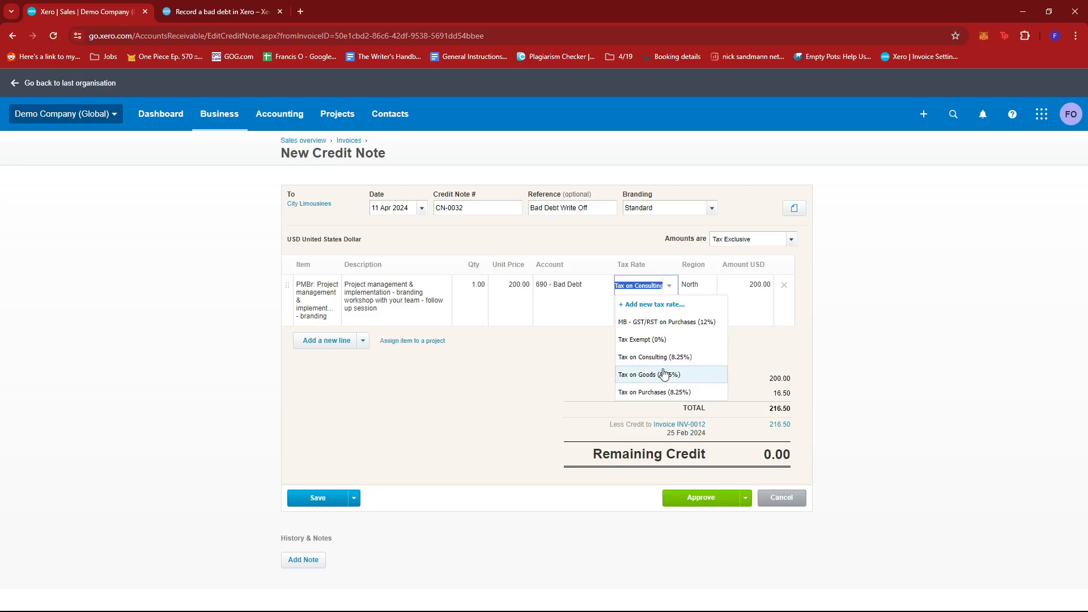
{"action": "mouse_move", "coordinate": [658, 392]}
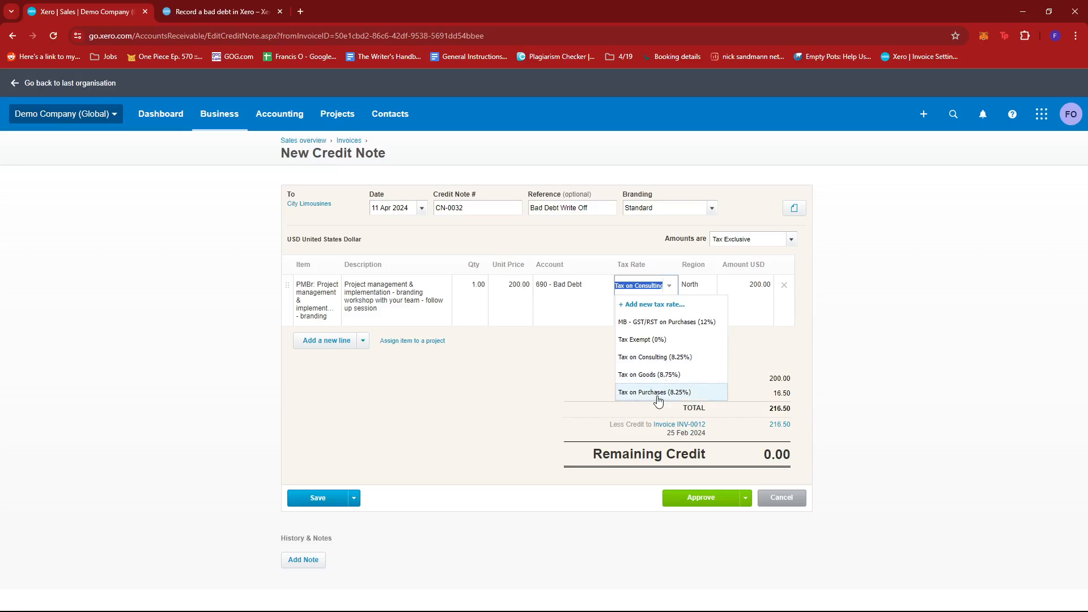
{"action": "left_click", "coordinate": [656, 392]}
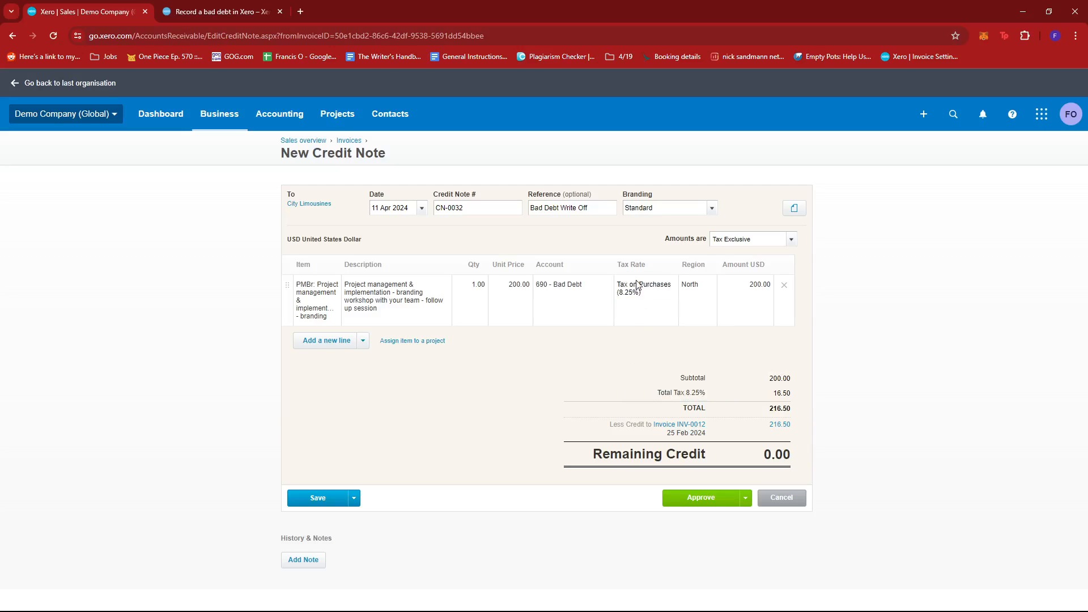
{"action": "mouse_move", "coordinate": [483, 330]}
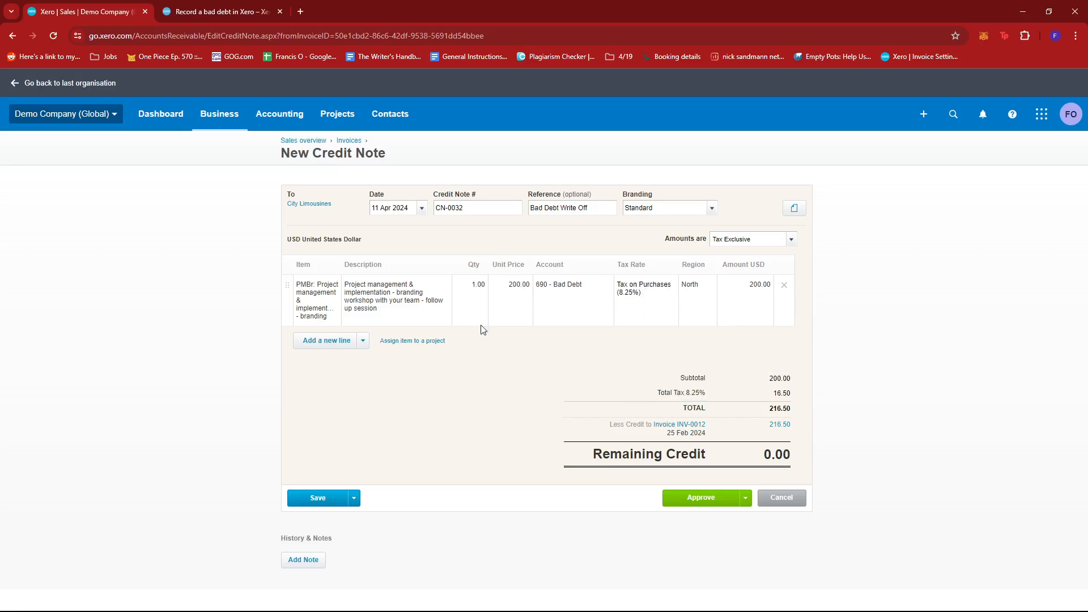
{"action": "mouse_move", "coordinate": [703, 224]}
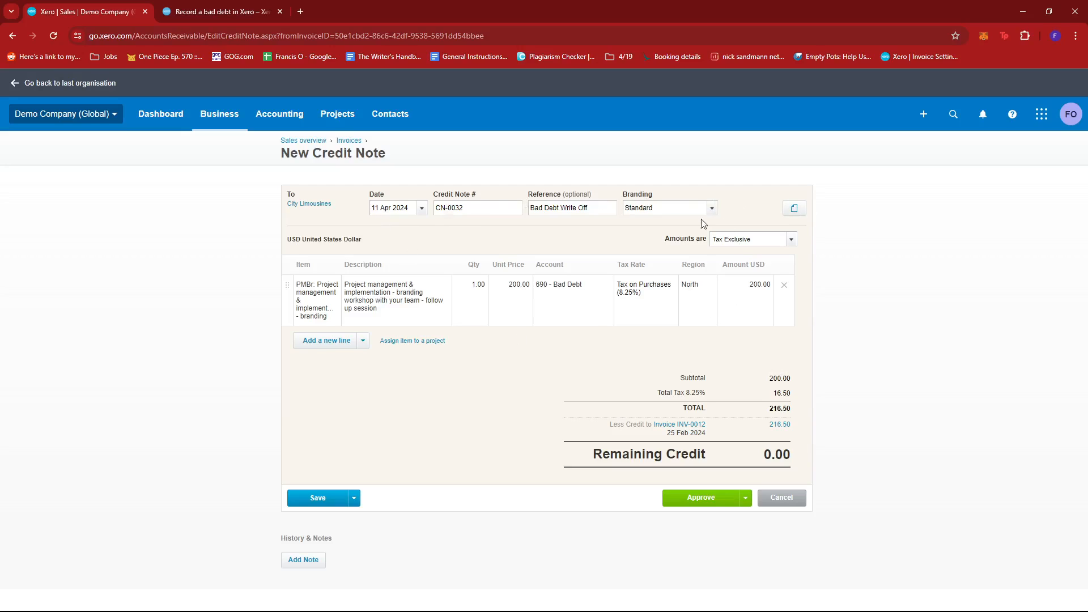
{"action": "mouse_move", "coordinate": [762, 292]}
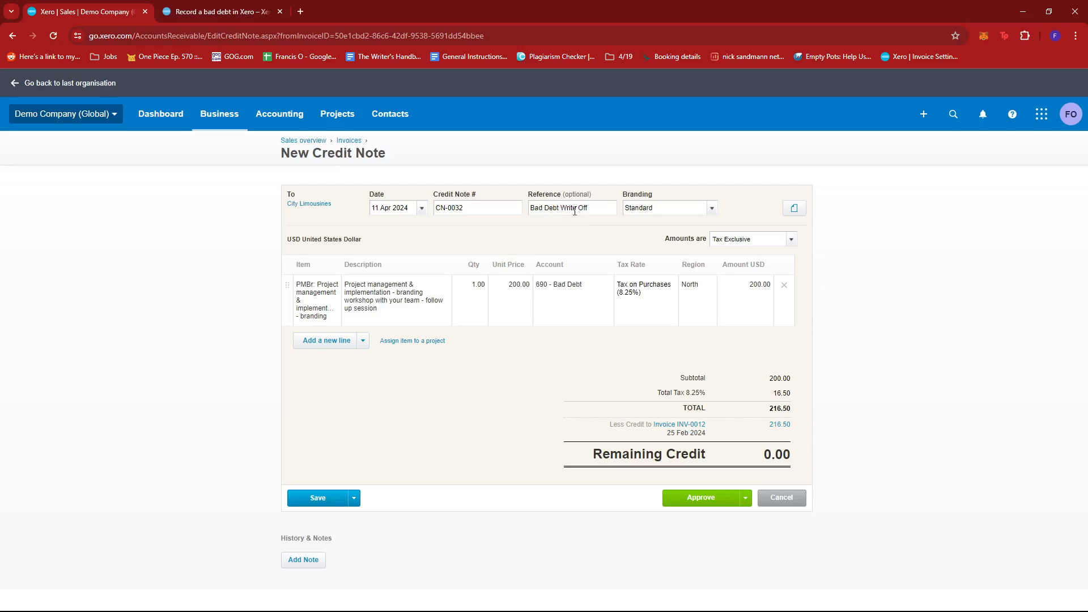
{"action": "mouse_move", "coordinate": [567, 290]}
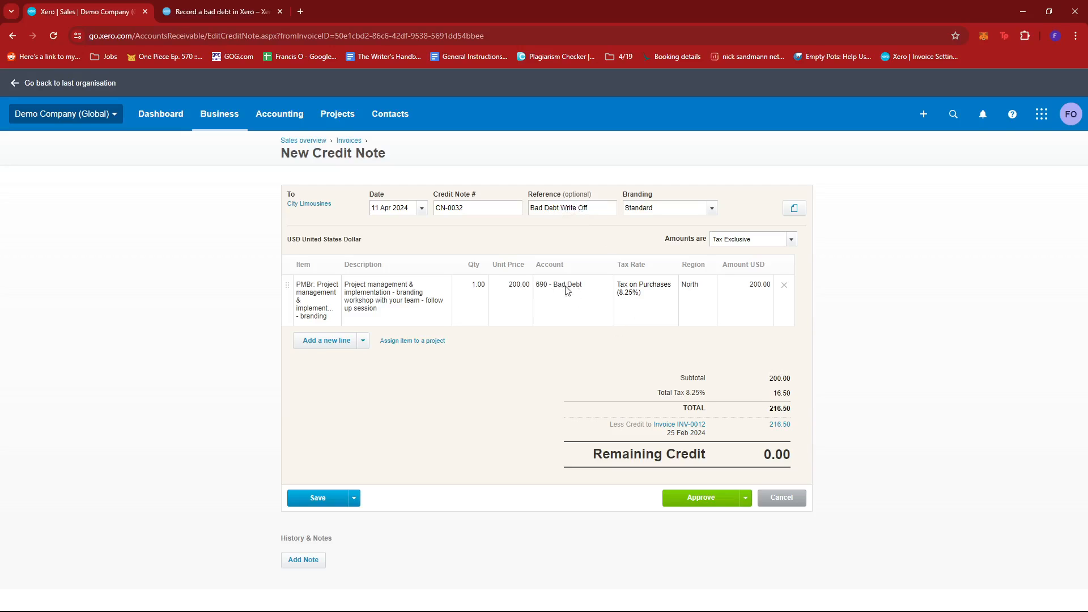
{"action": "mouse_move", "coordinate": [604, 300]}
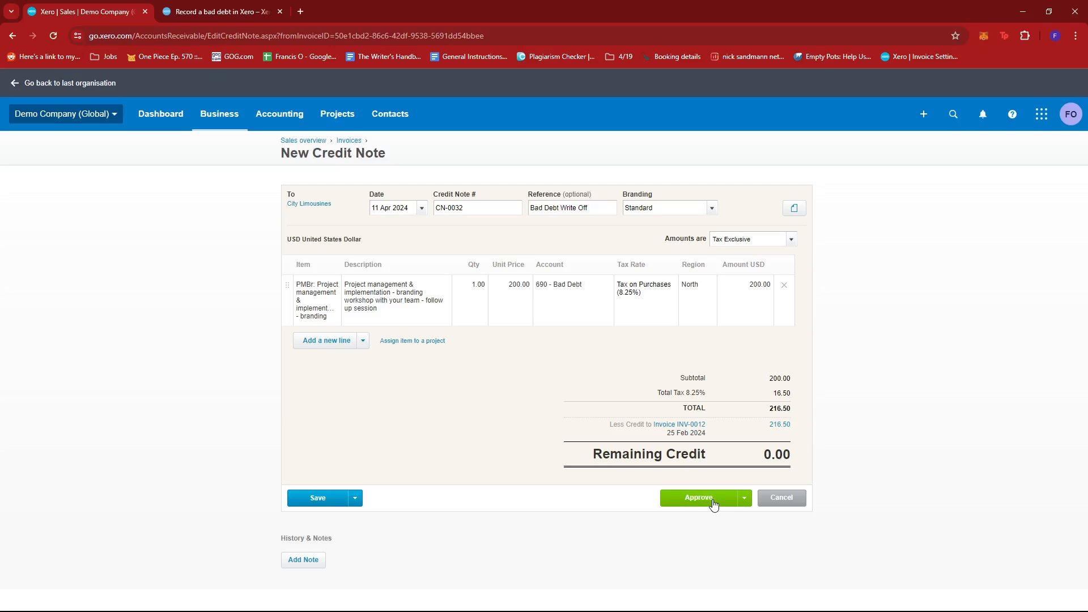
Approve credit note CN-0032
{"action": "left_click", "coordinate": [699, 498]}
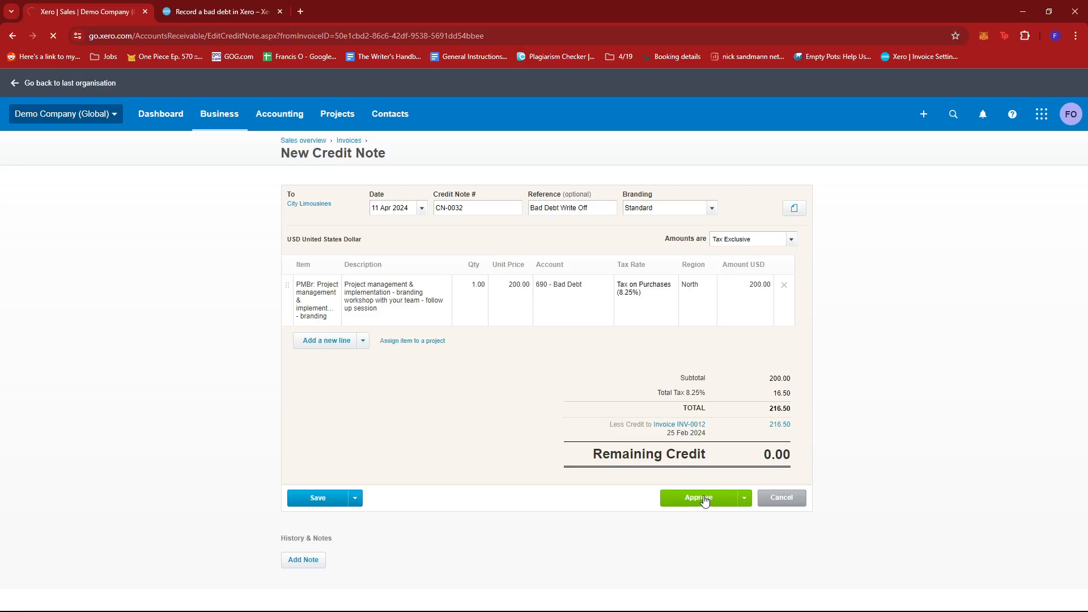
{"action": "left_click", "coordinate": [699, 498]}
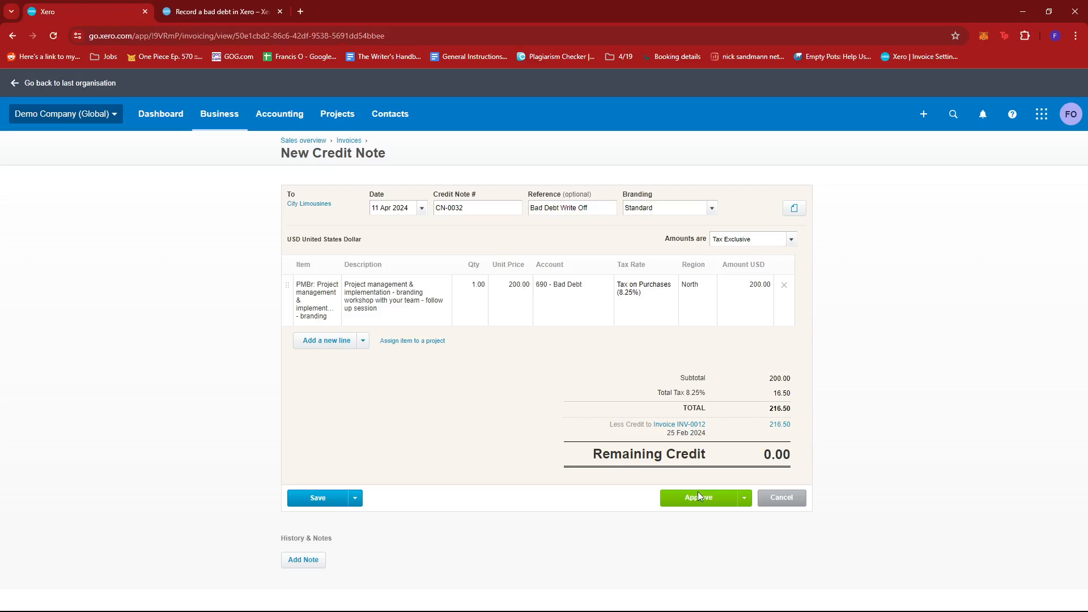
{"action": "left_click", "coordinate": [698, 498]}
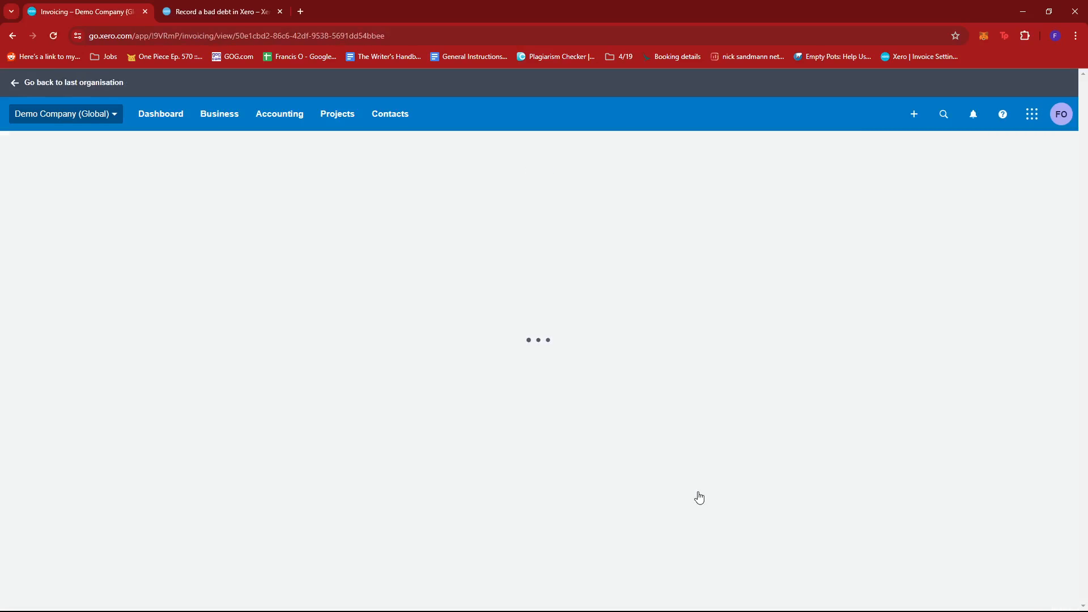